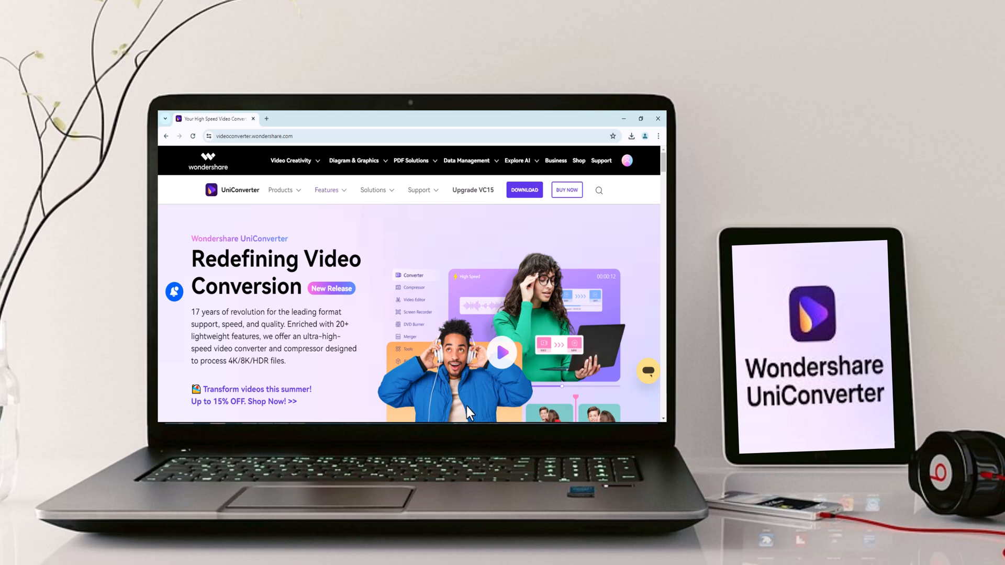
Step: Scroll the home page and step through the feature highlight slides
scroll("down", 3)
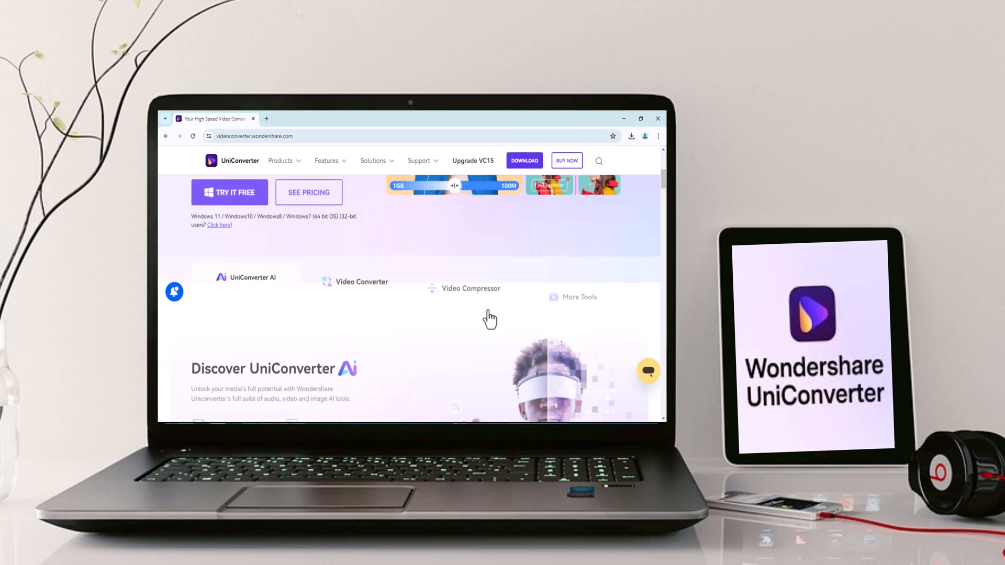
scroll("down", 3)
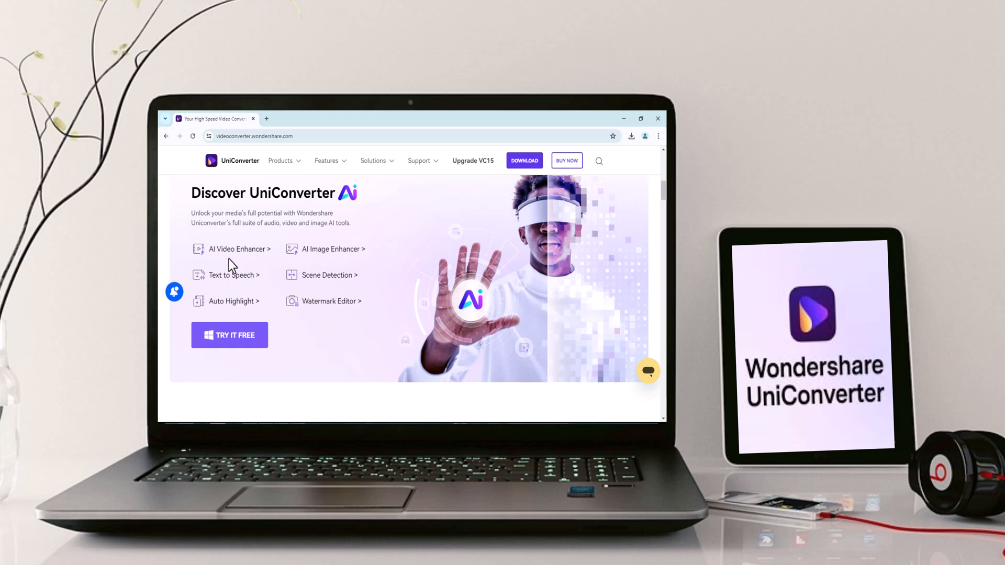
scroll("down", 3)
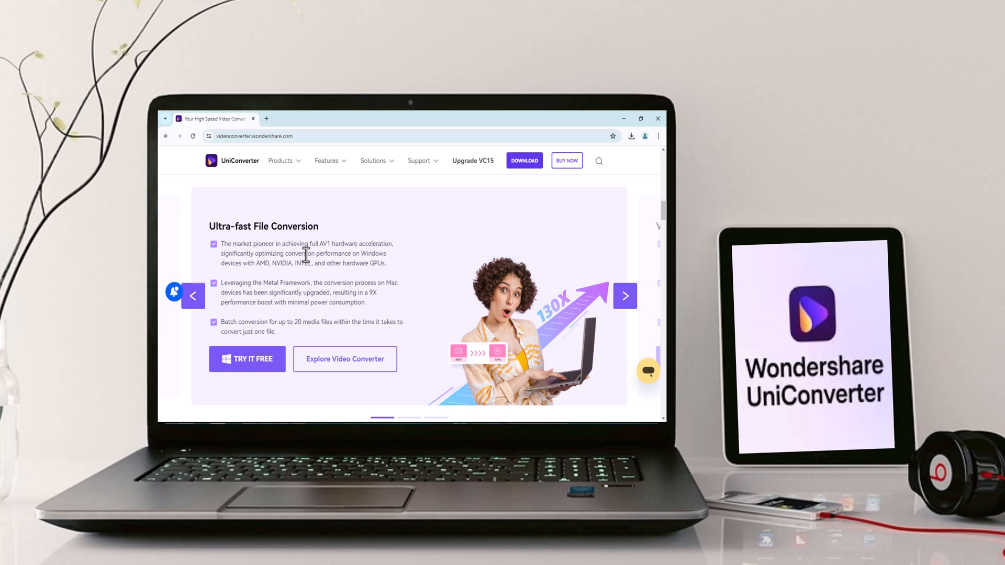
left_click(625, 296)
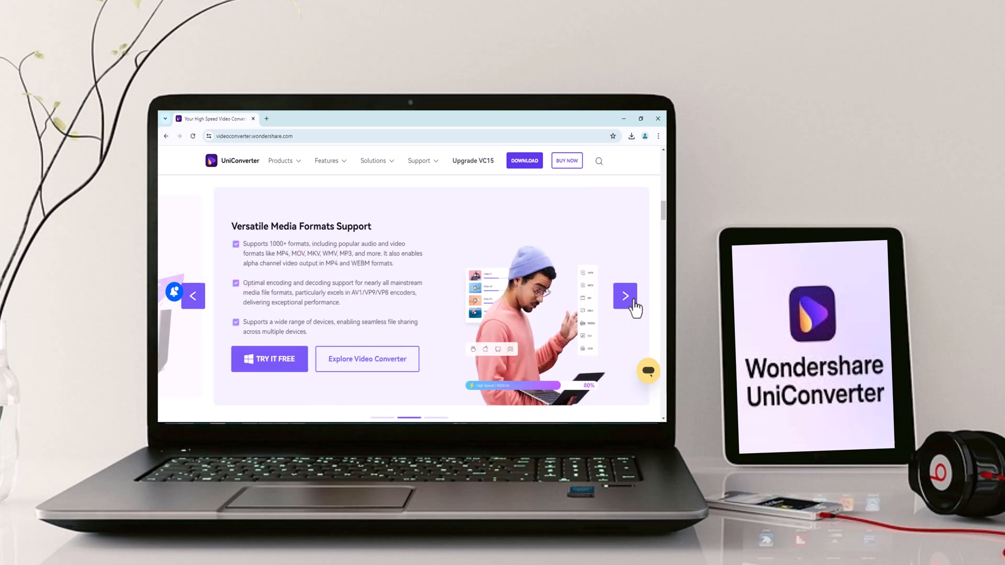
left_click(625, 296)
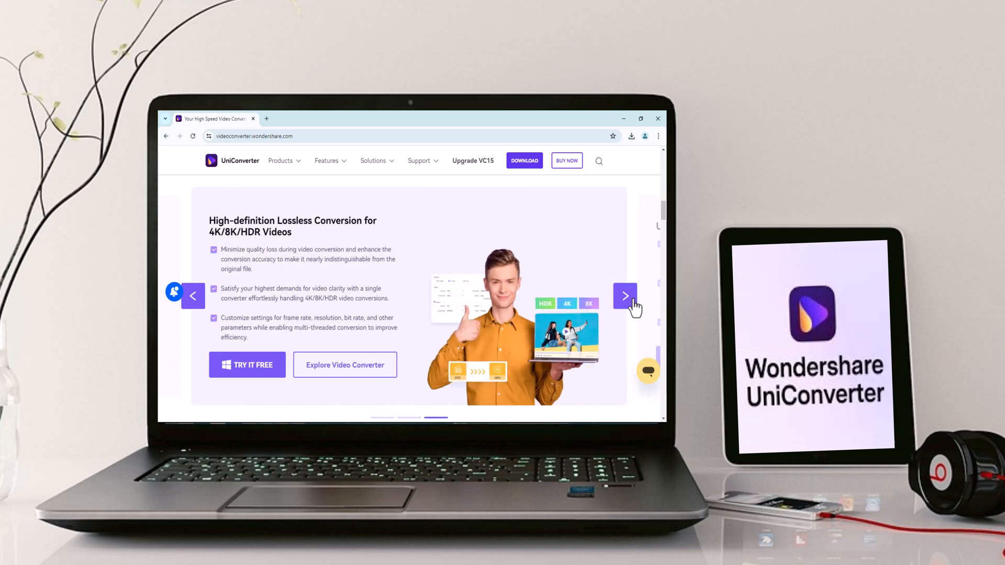
left_click(625, 296)
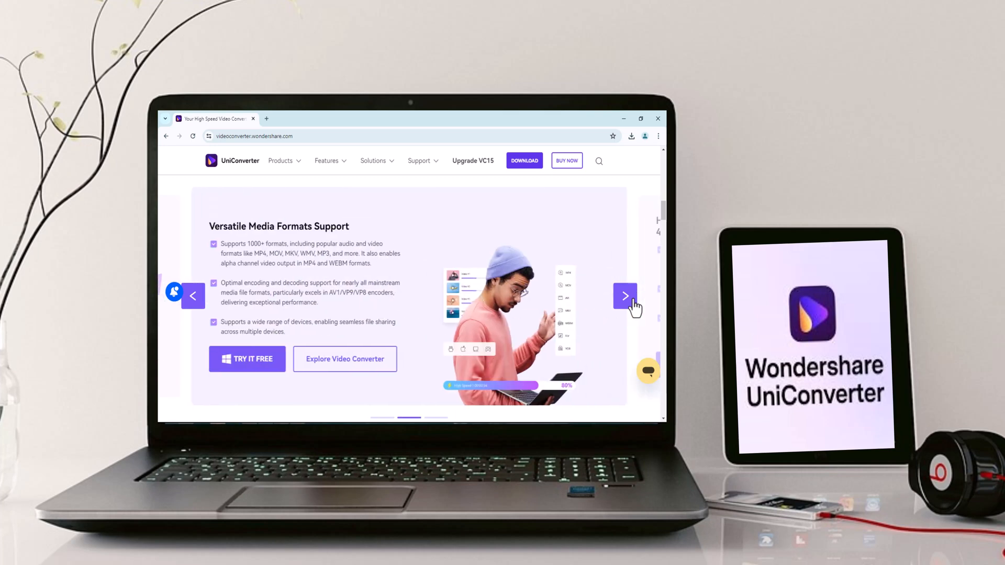
left_click(624, 296)
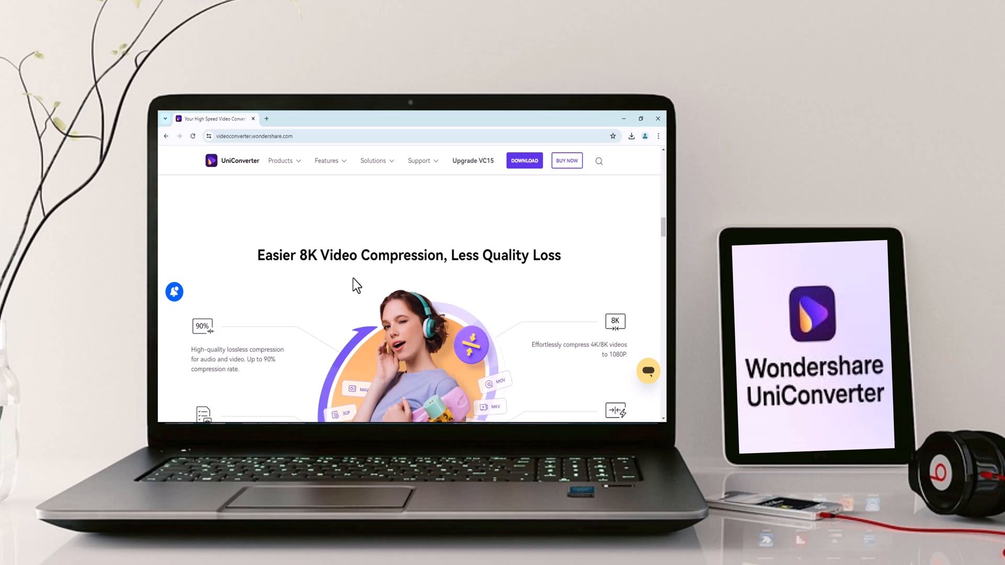
scroll("down", 3)
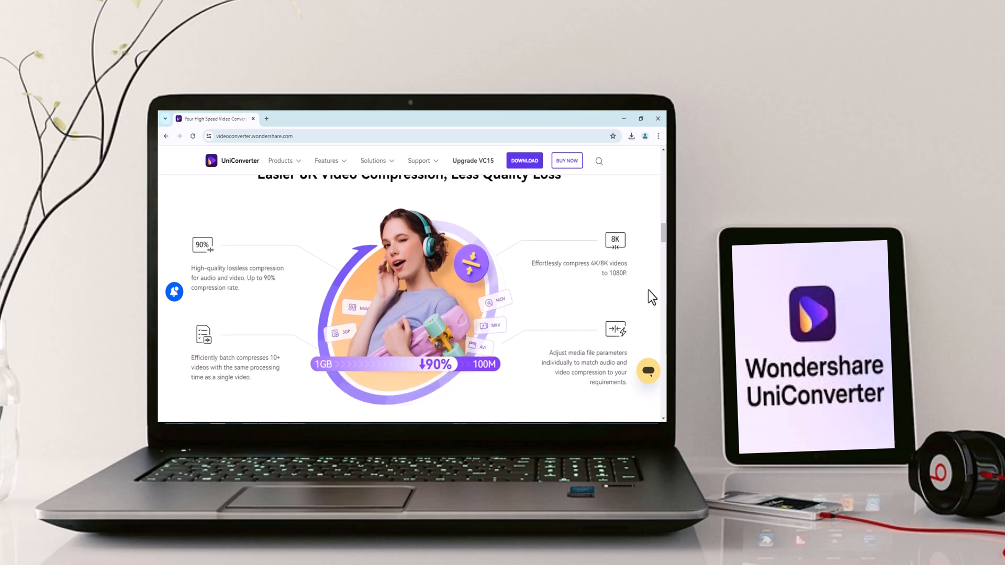
mouse_move(365, 293)
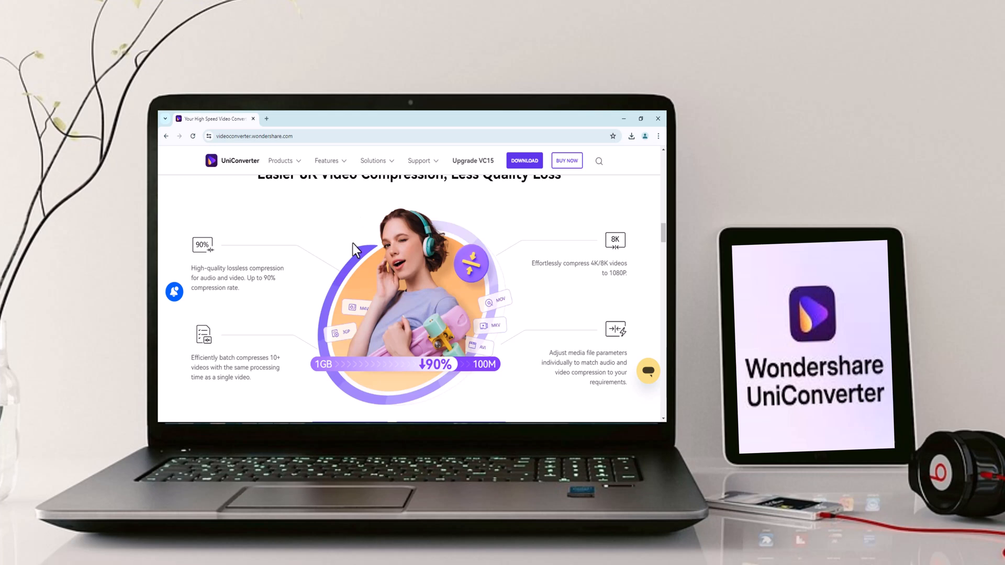
mouse_move(320, 312)
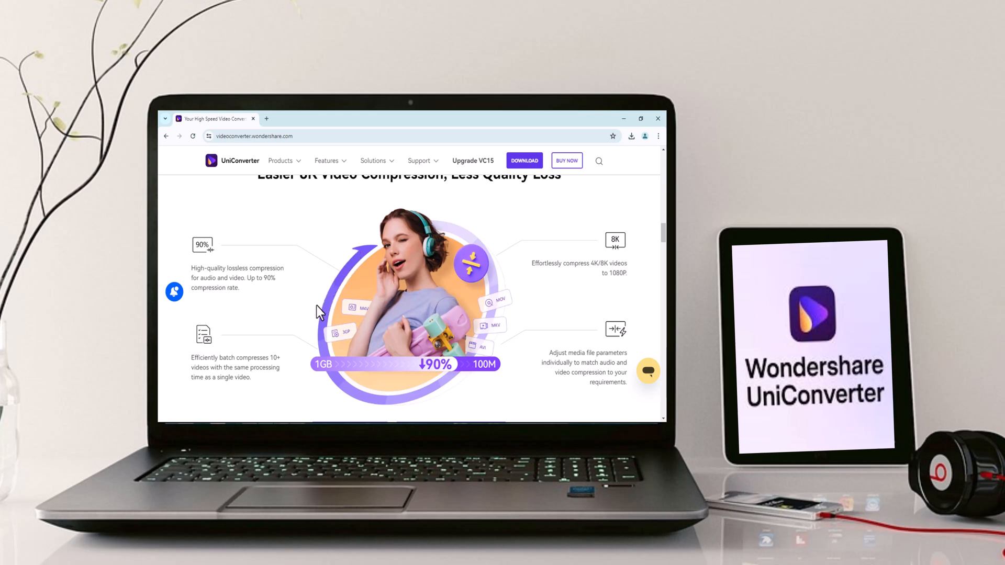
mouse_move(209, 394)
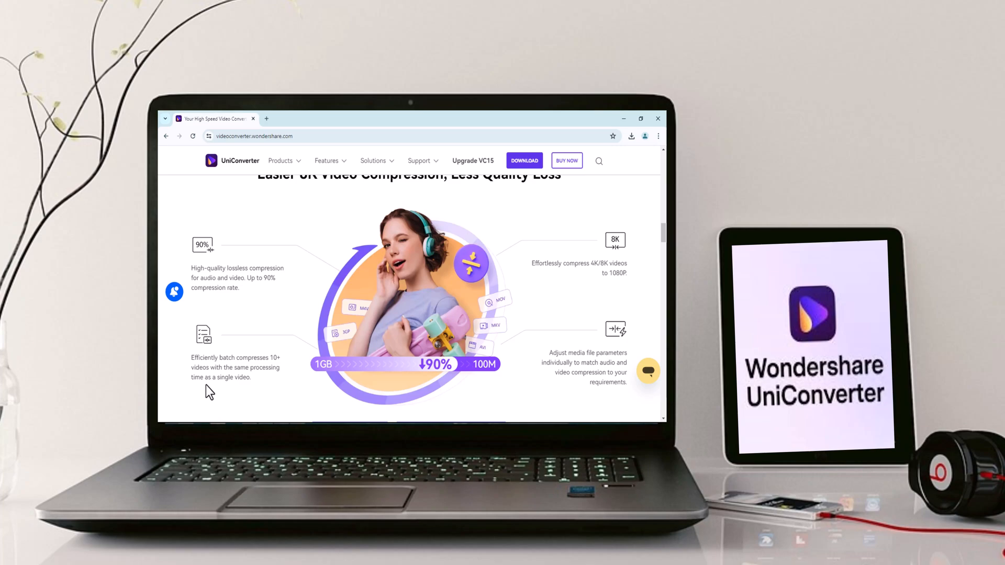
scroll("down", 3)
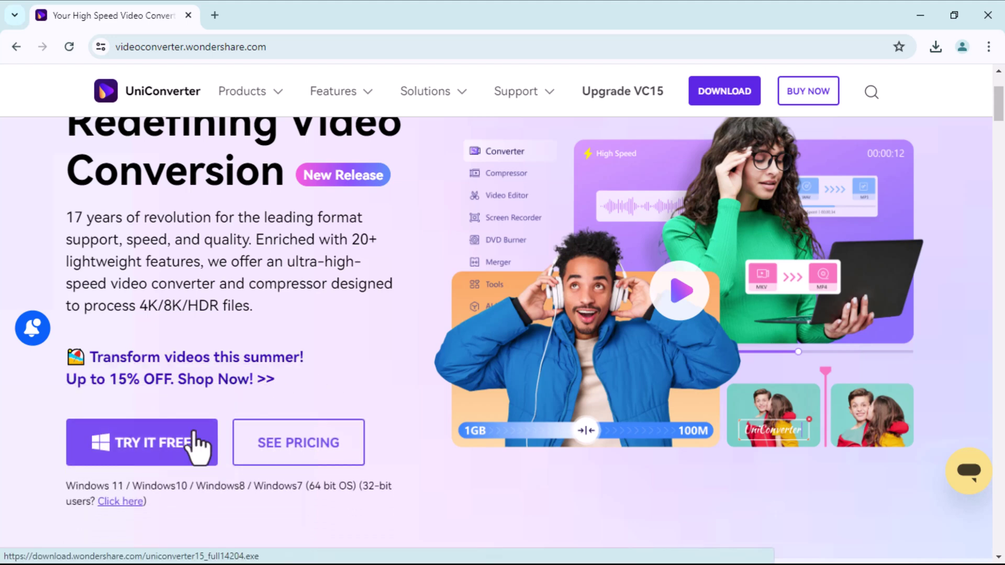
Step: Tour DVD Burner, Converter, Compressor, Editor and Screen Recorder, then scroll the Tools page
left_click(141, 441)
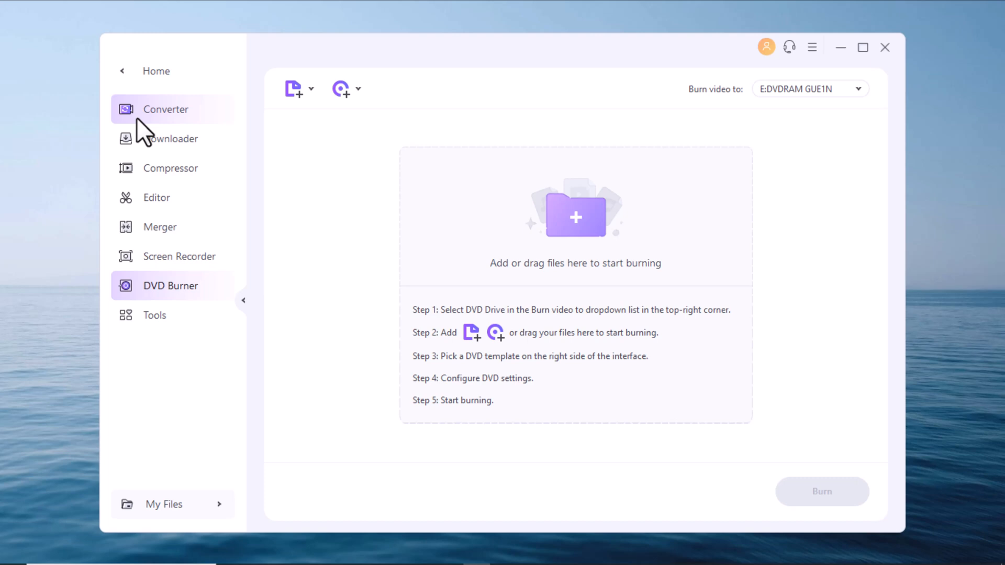
left_click(166, 109)
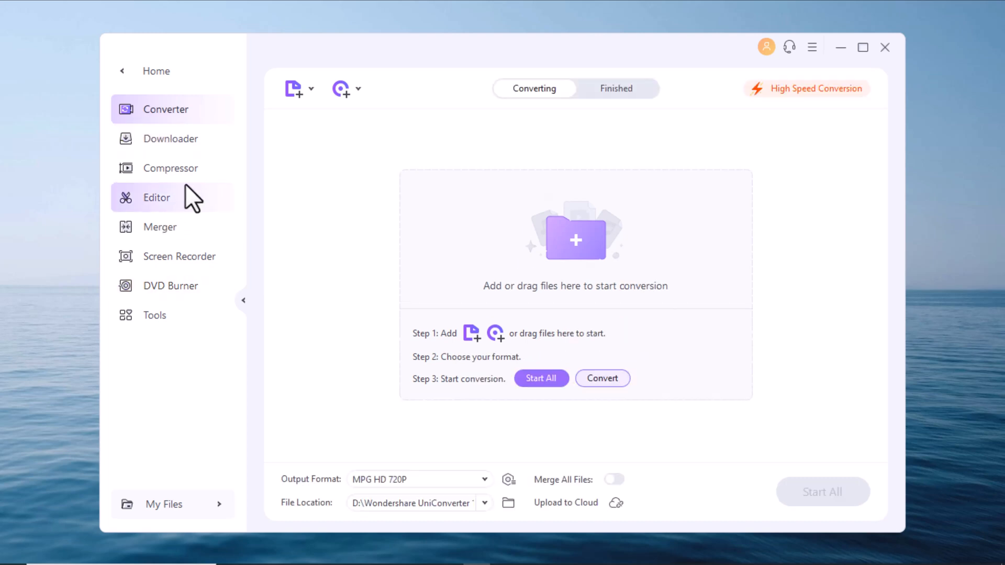
left_click(171, 168)
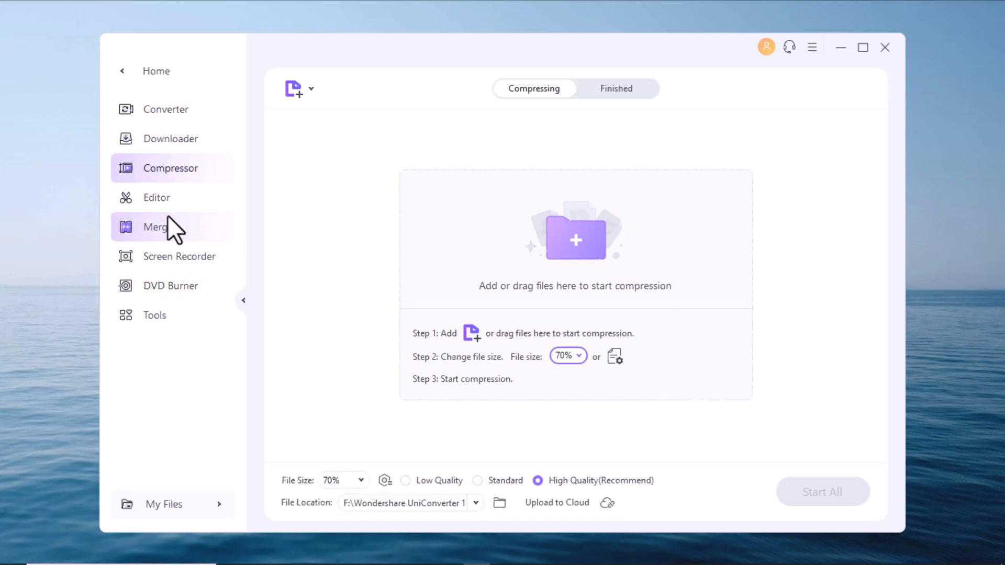
left_click(157, 198)
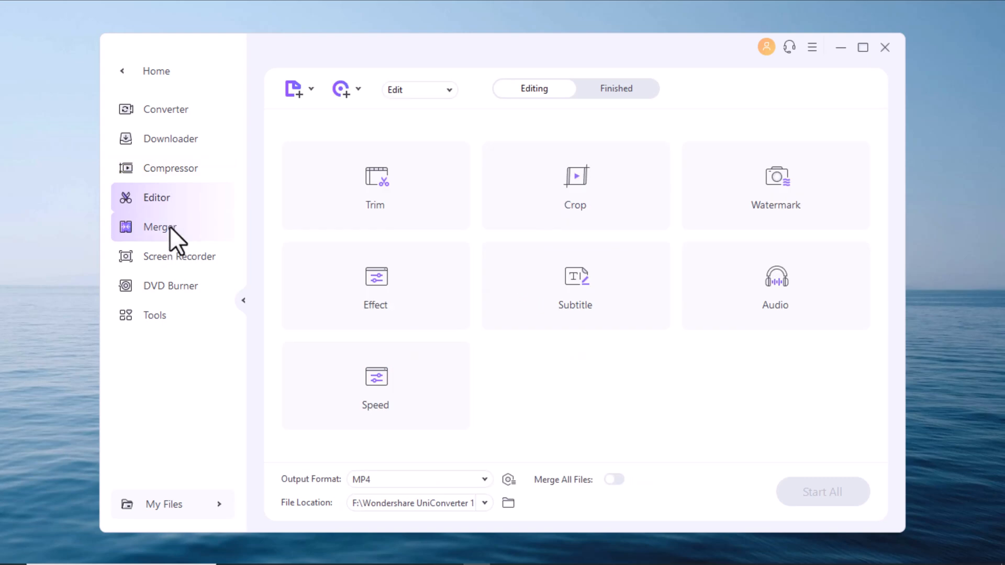
left_click(179, 256)
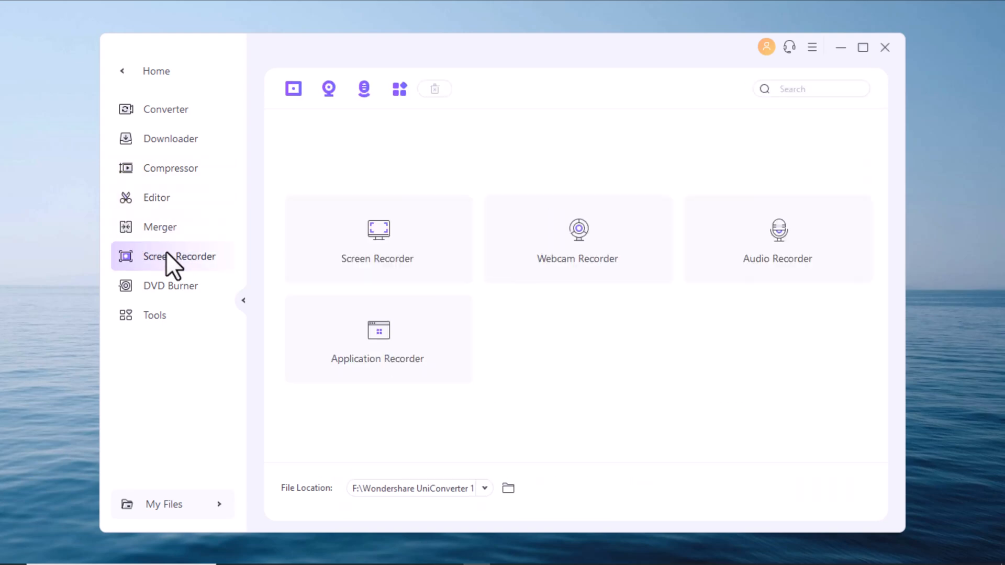
left_click(171, 286)
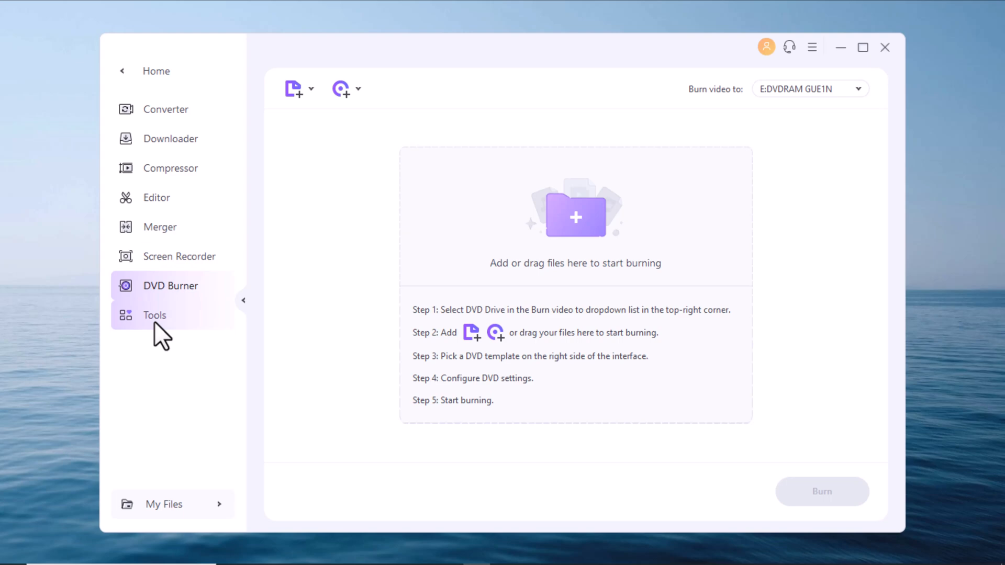
left_click(155, 315)
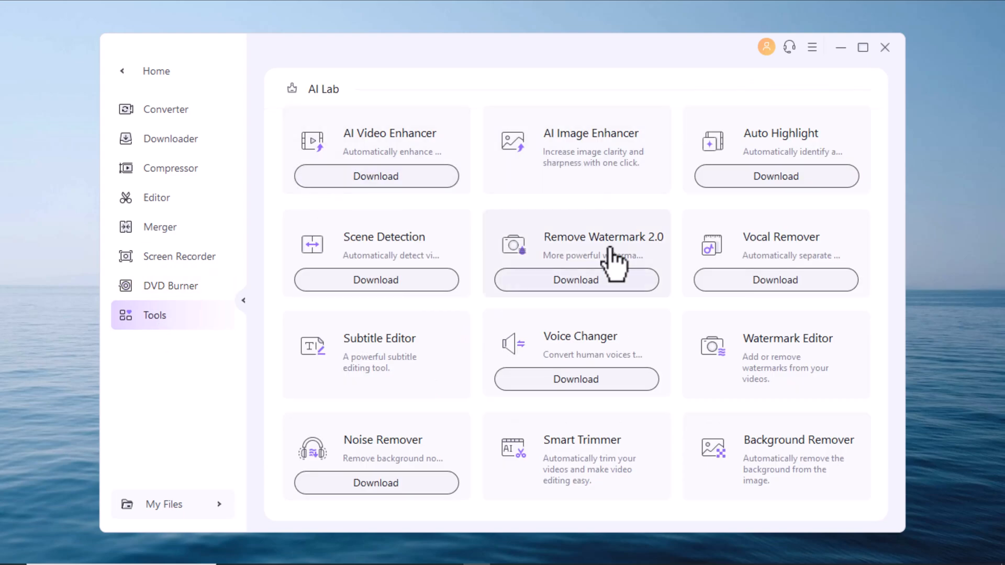
scroll("down", 3)
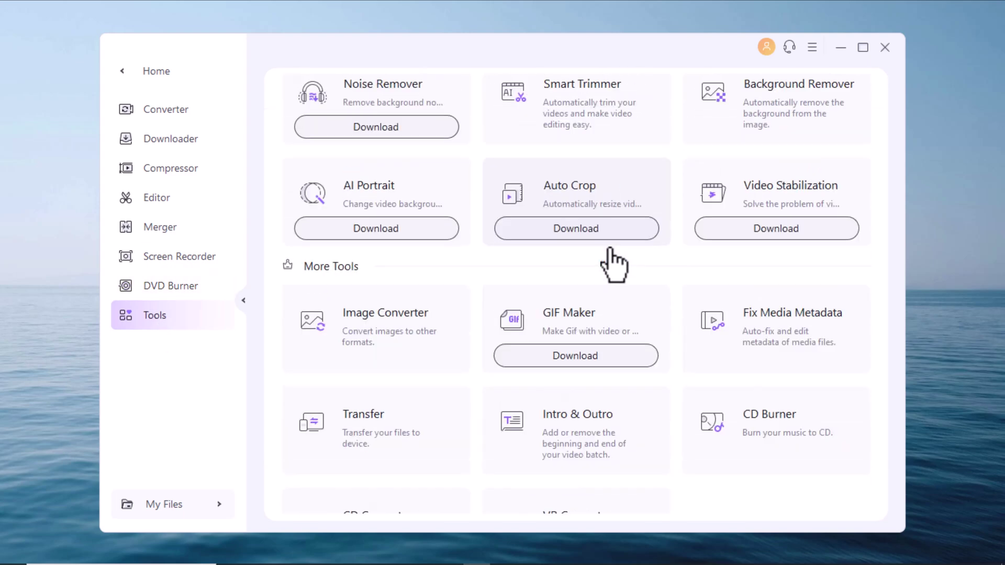
mouse_move(621, 292)
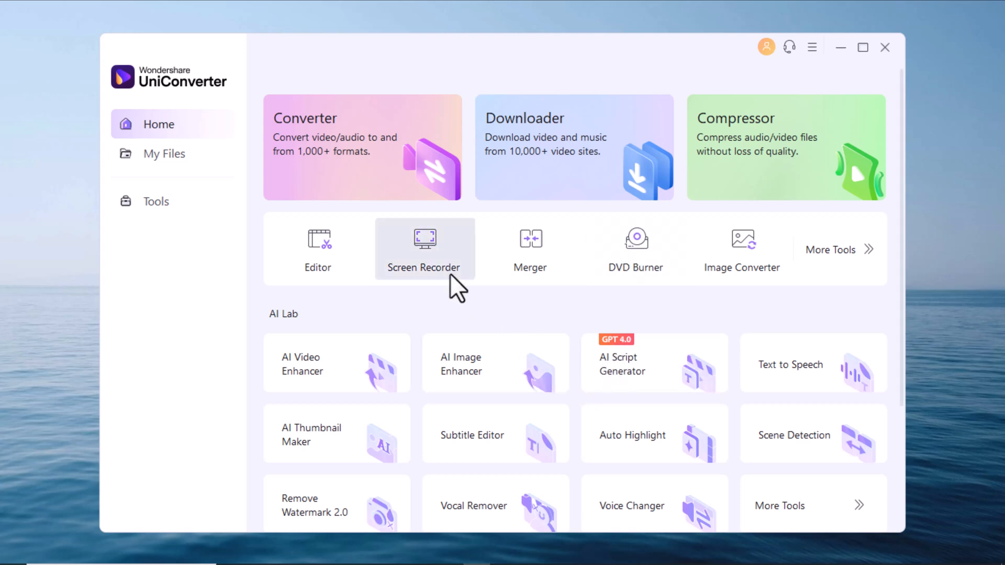
mouse_move(477, 227)
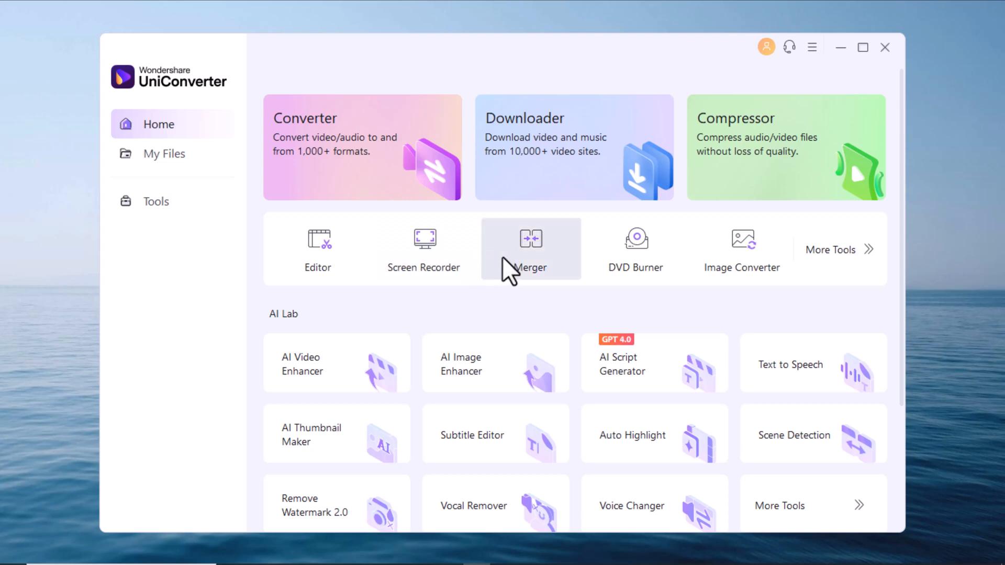
mouse_move(506, 275)
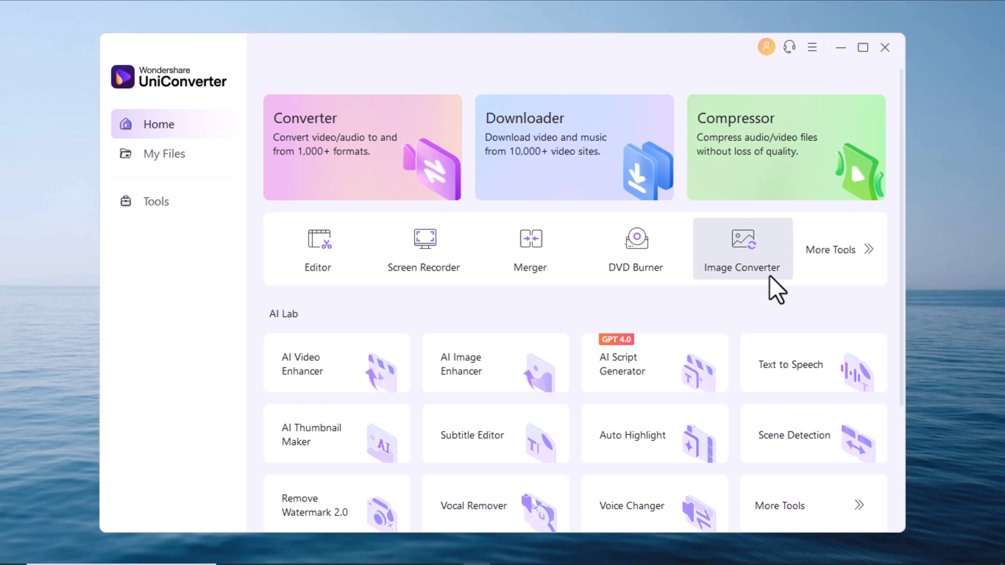
mouse_move(770, 345)
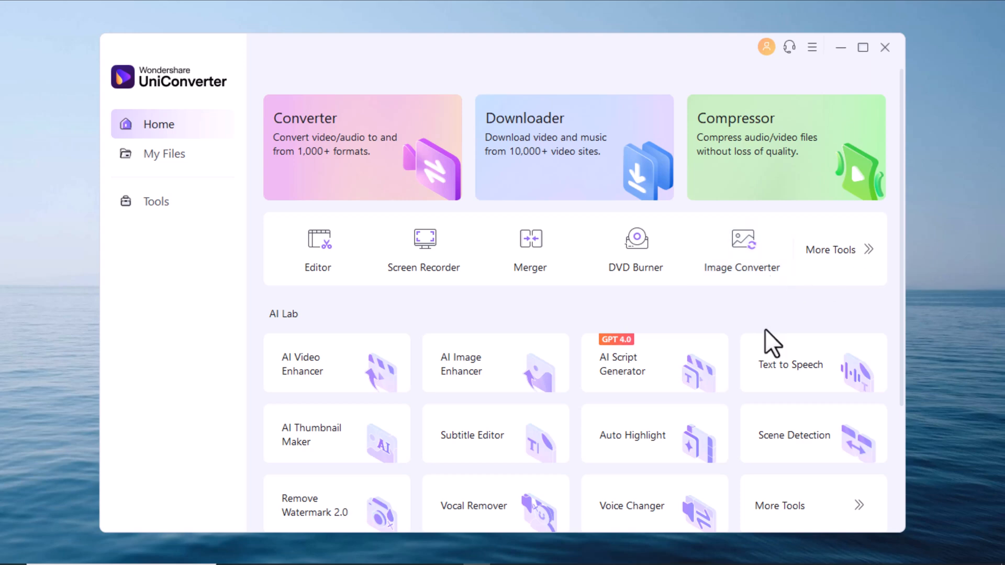
mouse_move(522, 329)
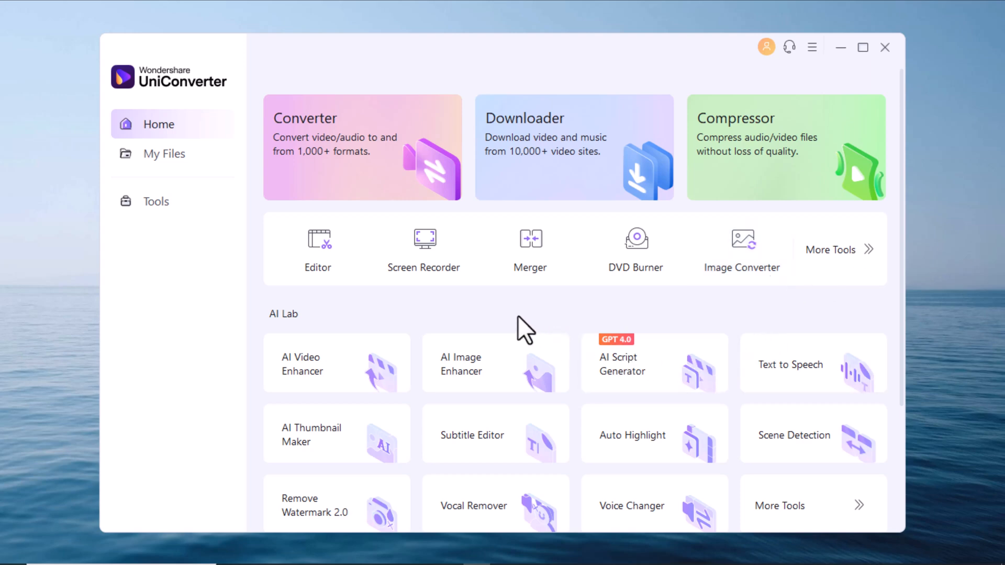
mouse_move(395, 192)
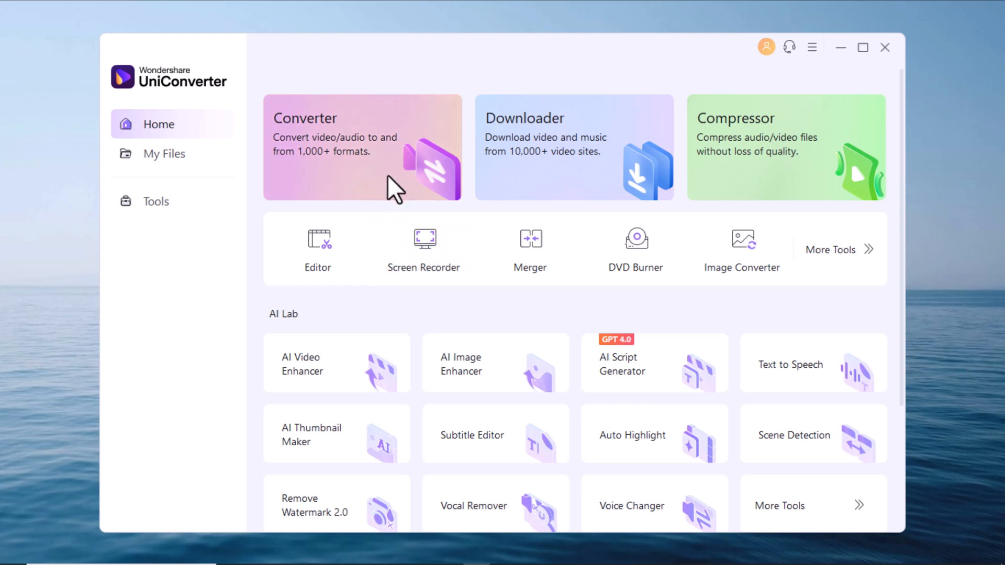
mouse_move(318, 151)
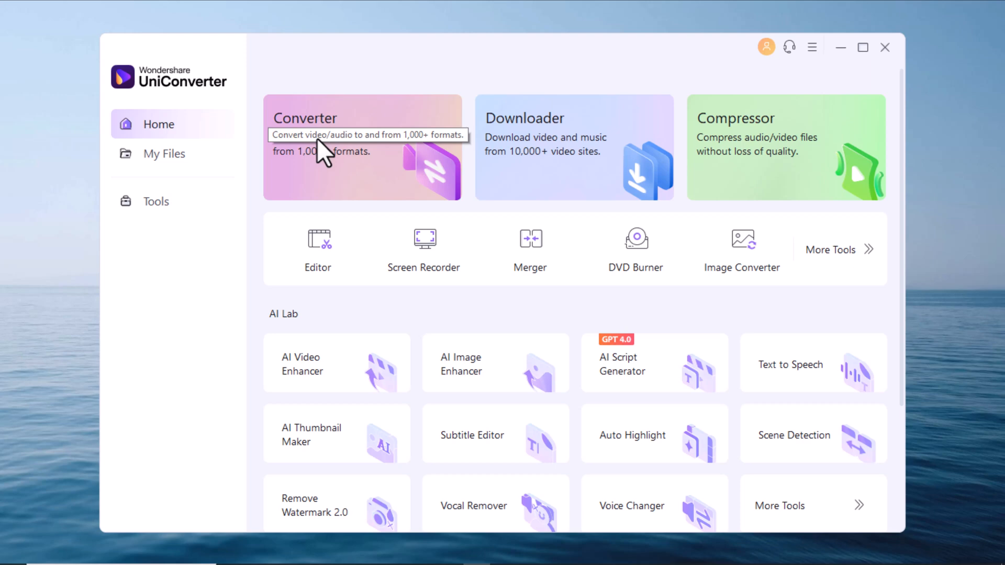
mouse_move(319, 190)
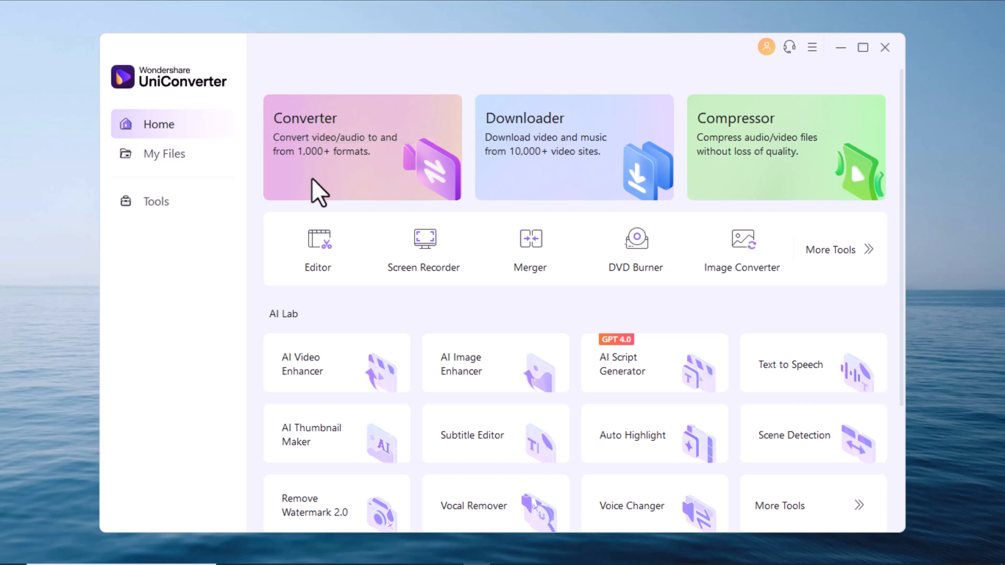
mouse_move(458, 167)
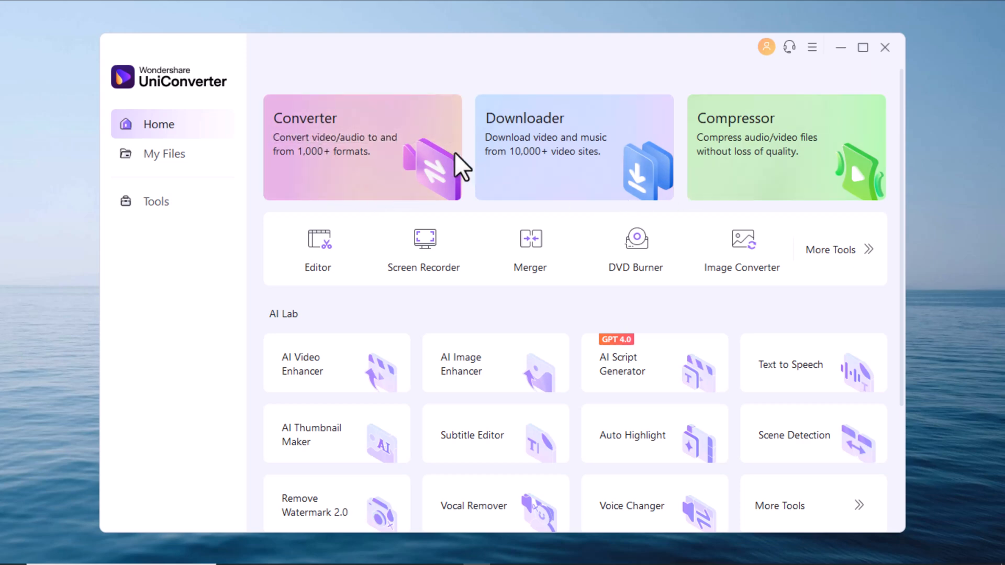
mouse_move(399, 198)
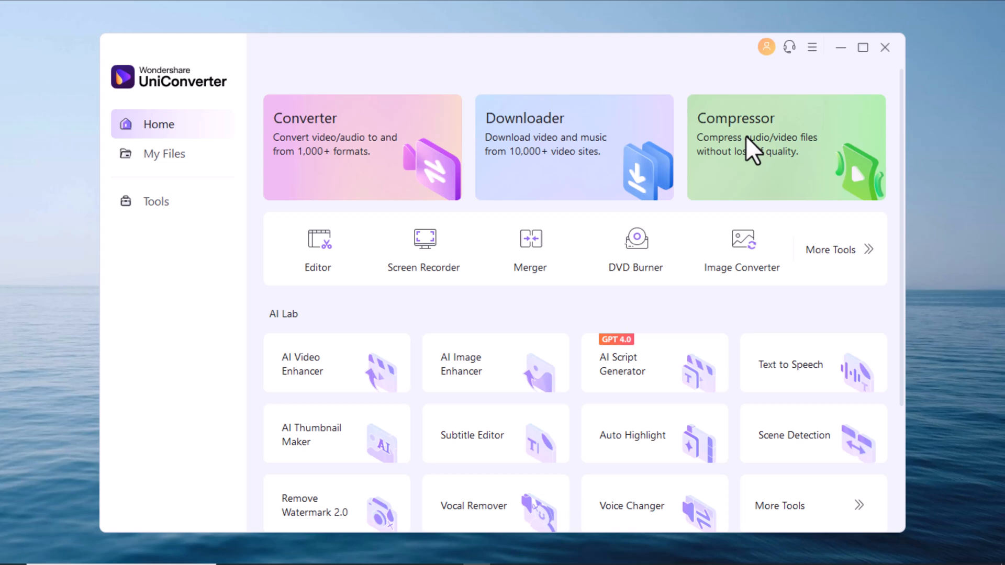
mouse_move(751, 180)
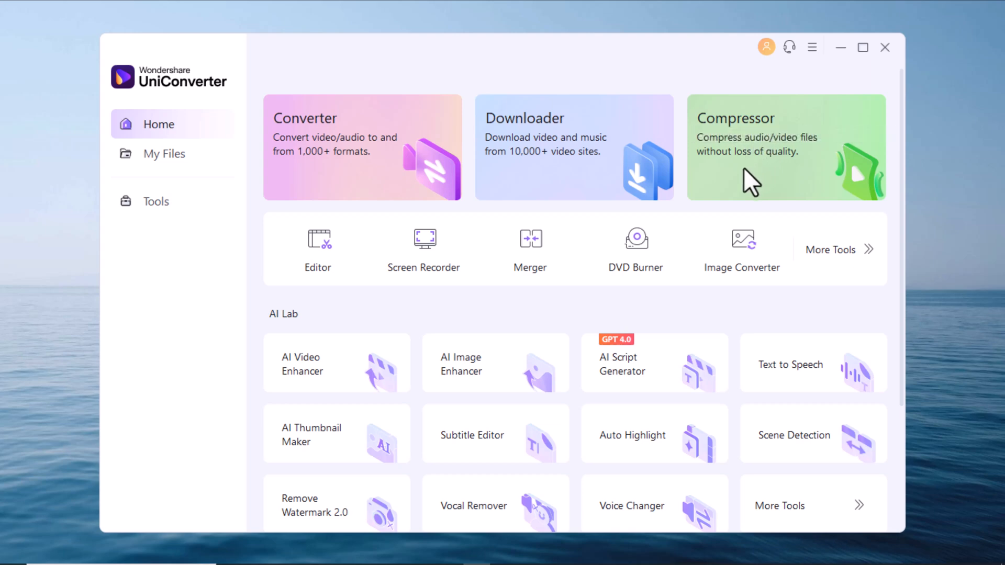
Step: Glance at Compressor and Editor, then open DVD Burner from the home screen
left_click(785, 147)
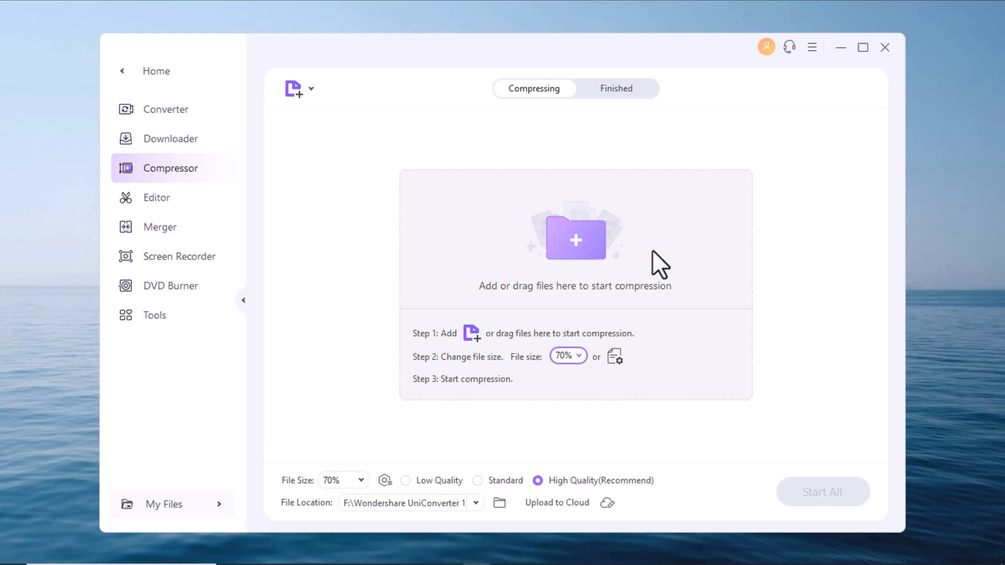
mouse_move(521, 108)
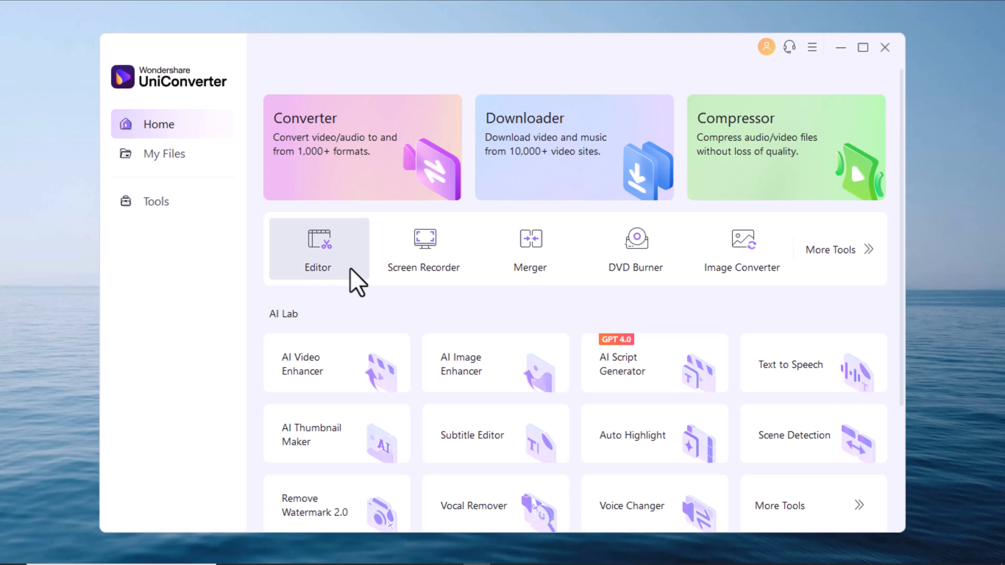
mouse_move(327, 287)
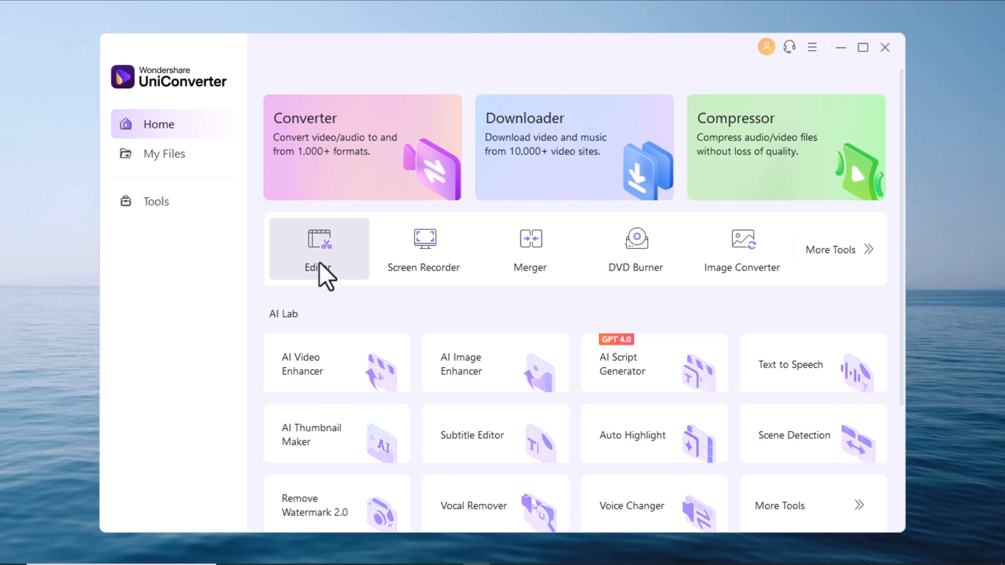
left_click(318, 249)
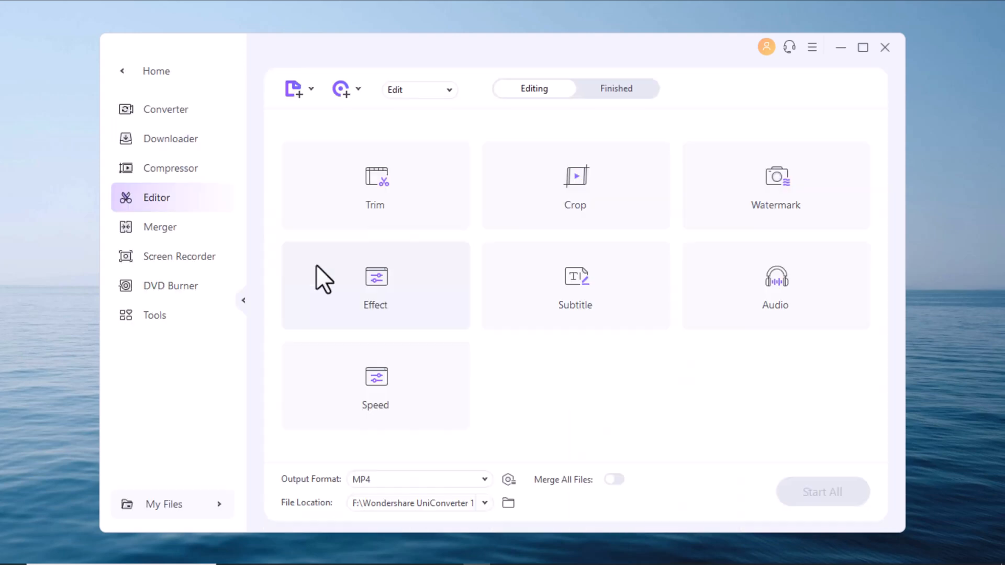
mouse_move(497, 324)
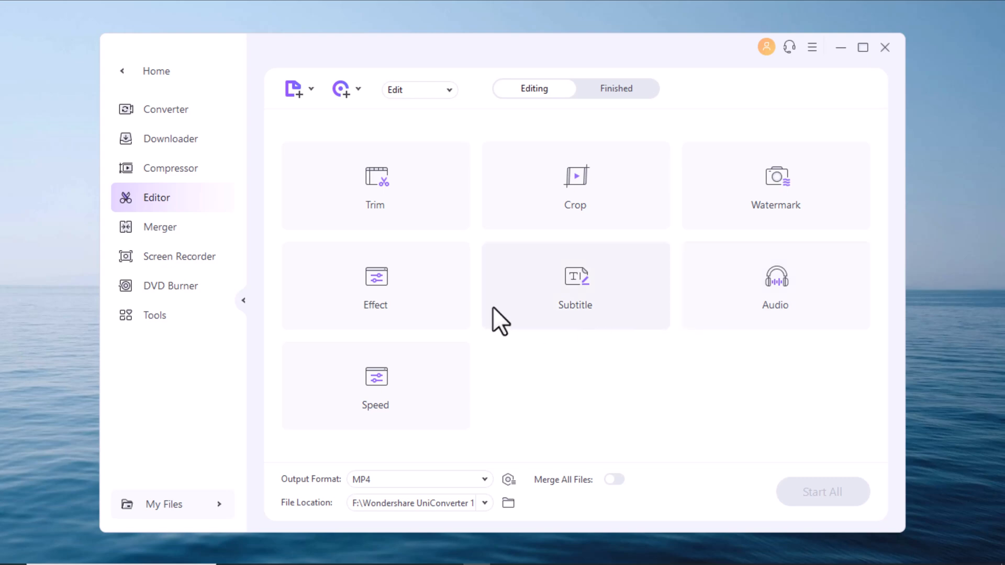
left_click(152, 70)
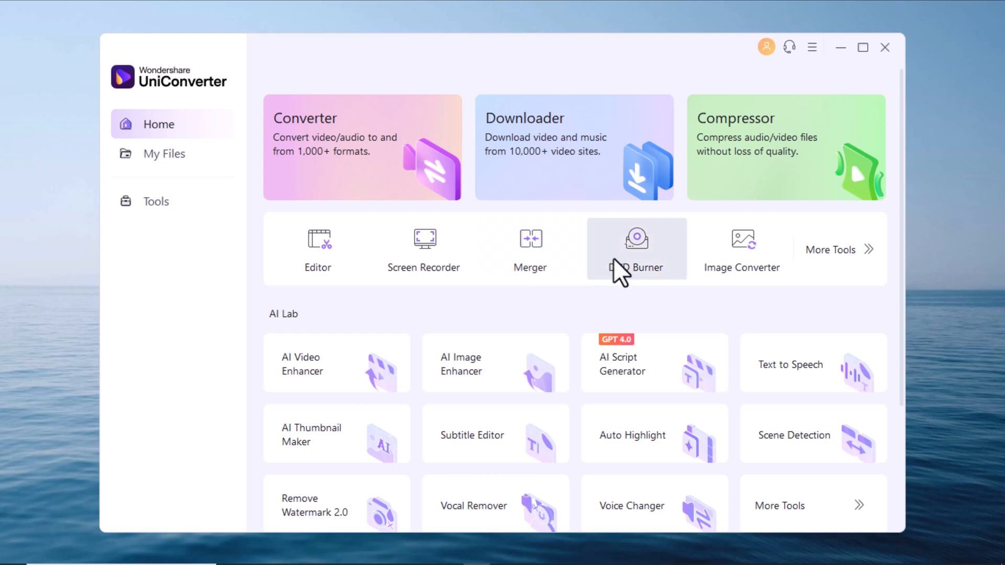
left_click(637, 249)
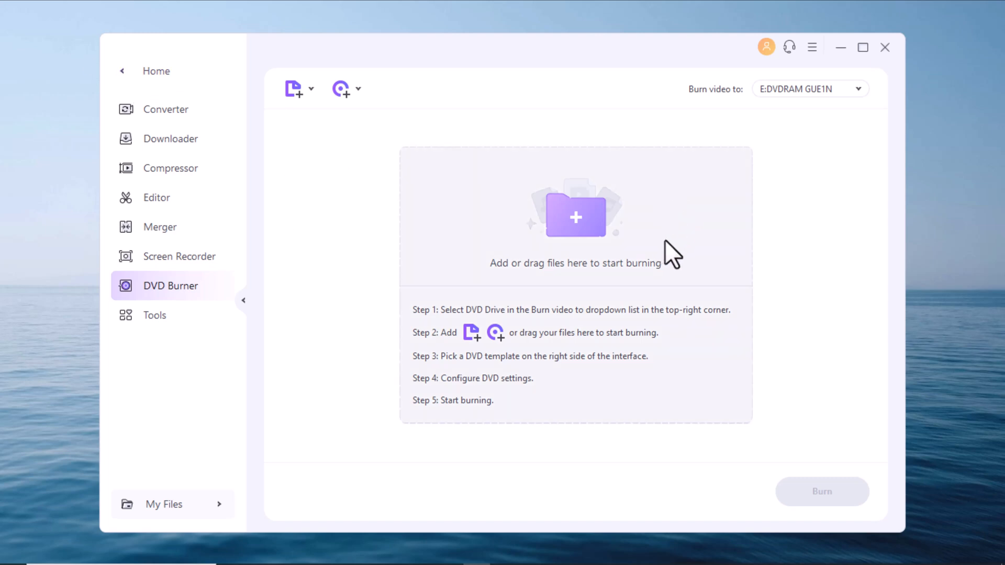
mouse_move(156, 71)
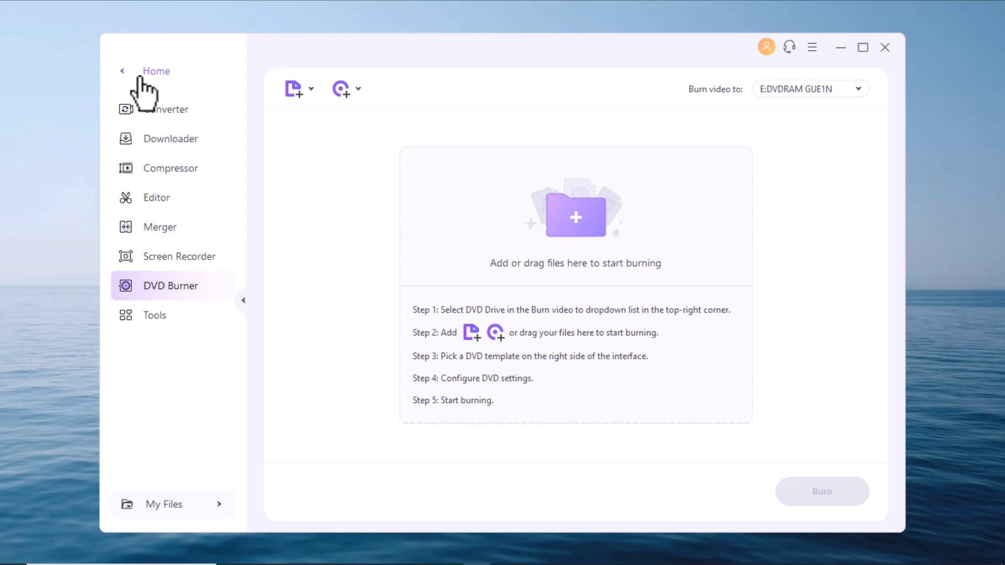
Step: Leave DVD Burner and return to the home screen with its tool cards
left_click(155, 72)
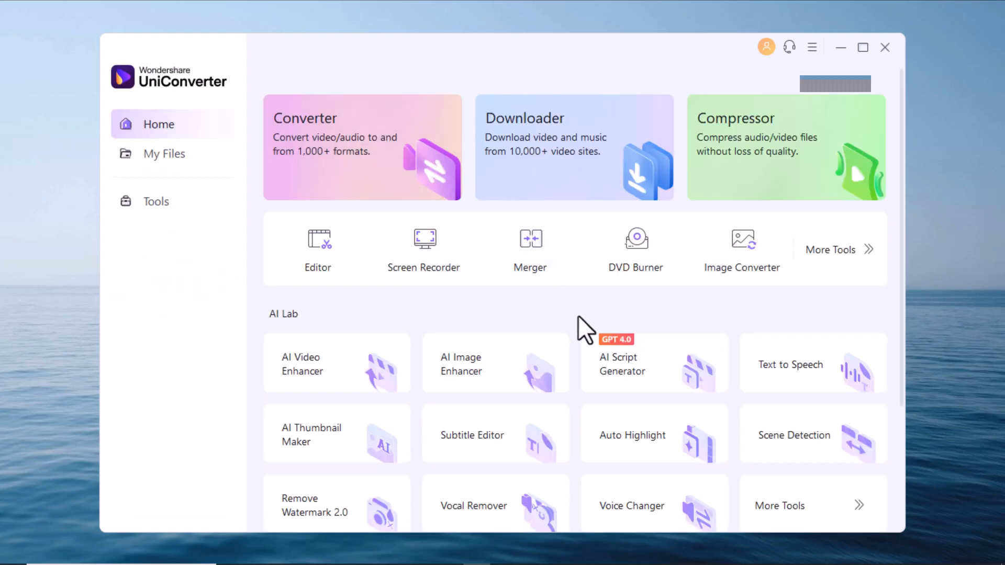
mouse_move(566, 320)
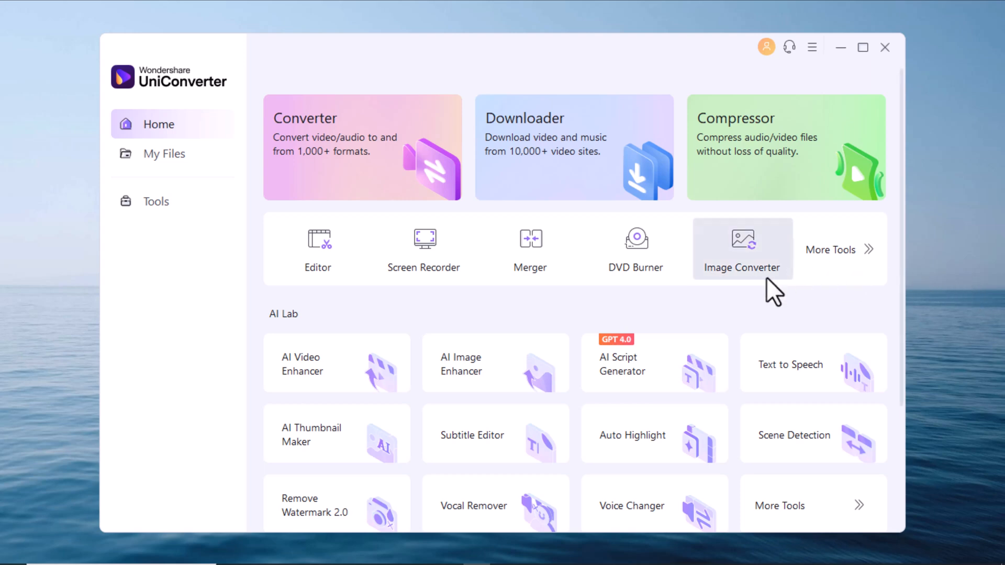
mouse_move(729, 323)
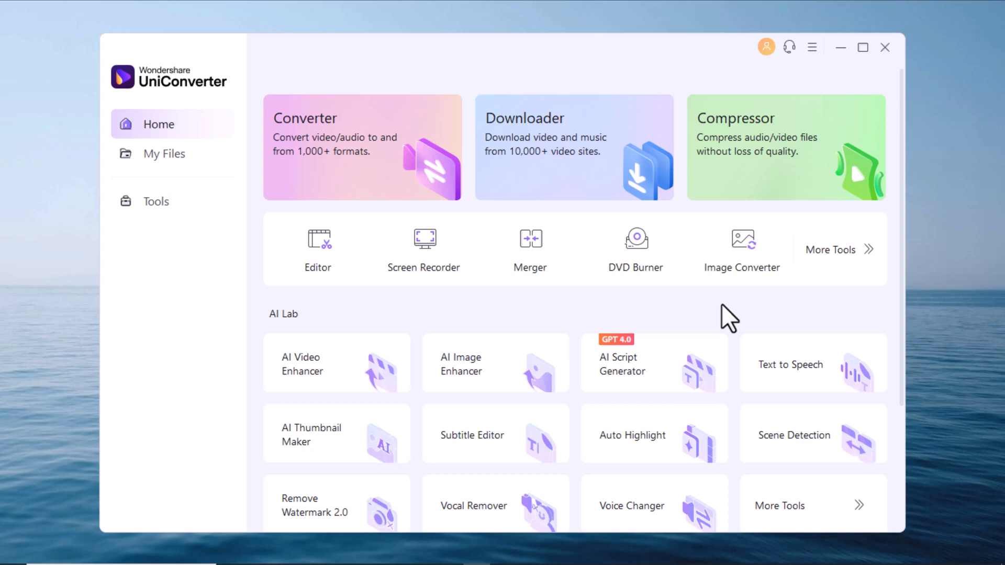
mouse_move(874, 269)
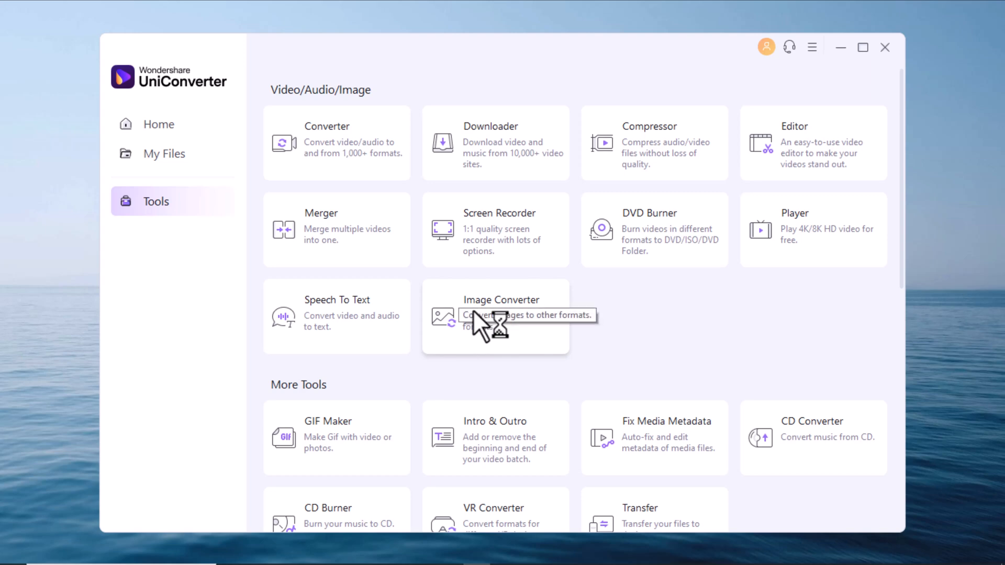
mouse_move(472, 334)
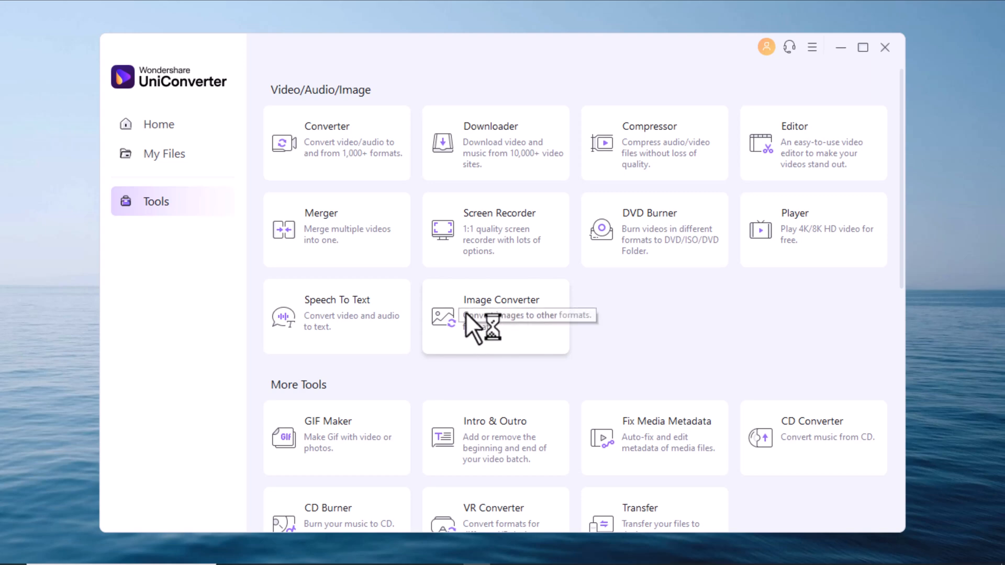
Step: Scroll the Tools page past More Tools and AI Lab, then return Home and open My Files
scroll("down", 3)
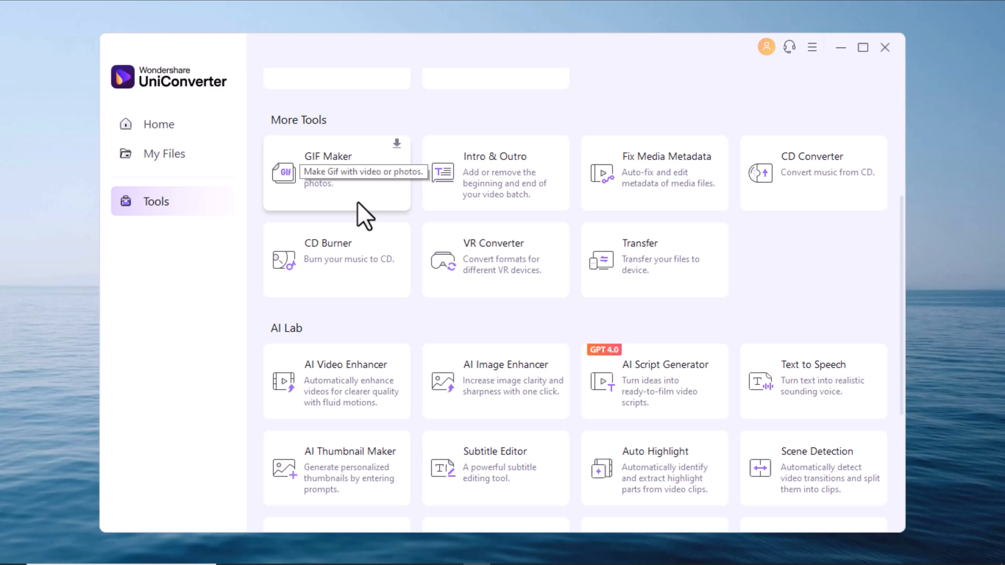
mouse_move(249, 252)
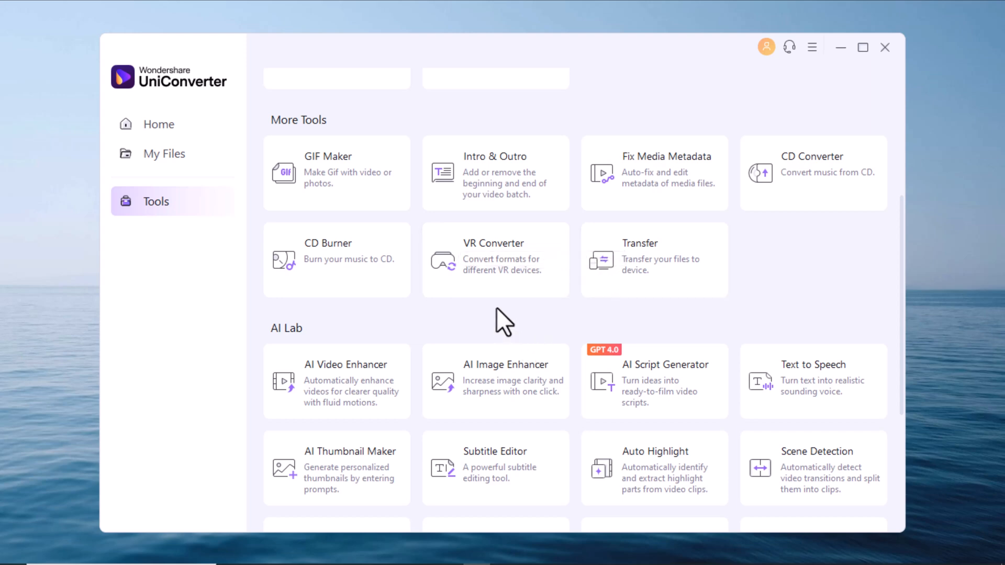
mouse_move(455, 369)
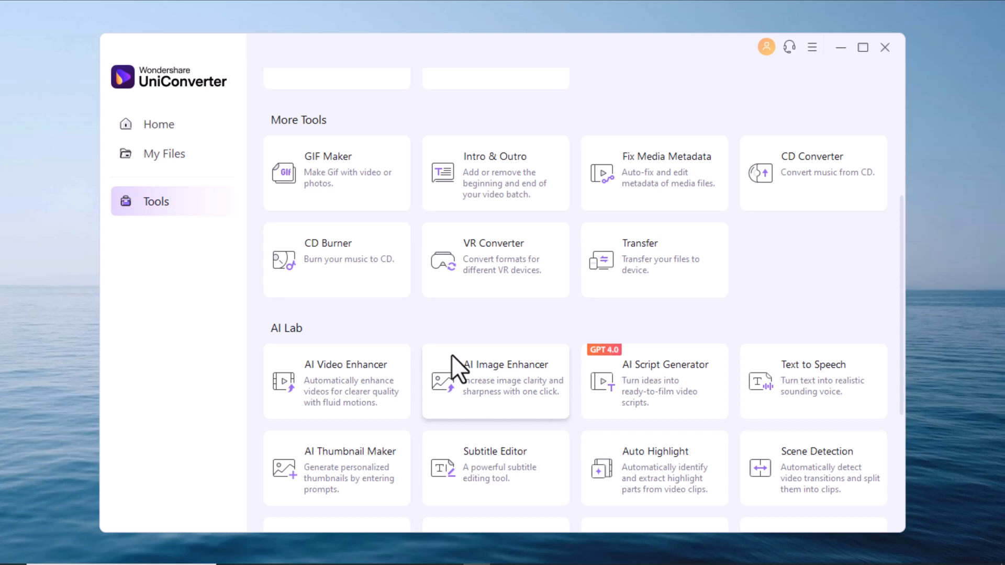
scroll("down", 3)
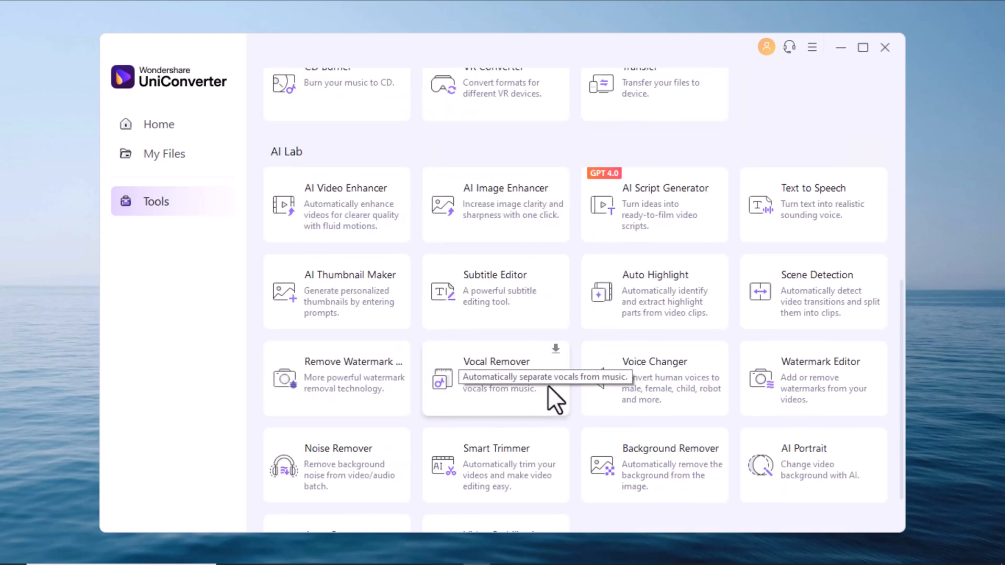
scroll("down", 3)
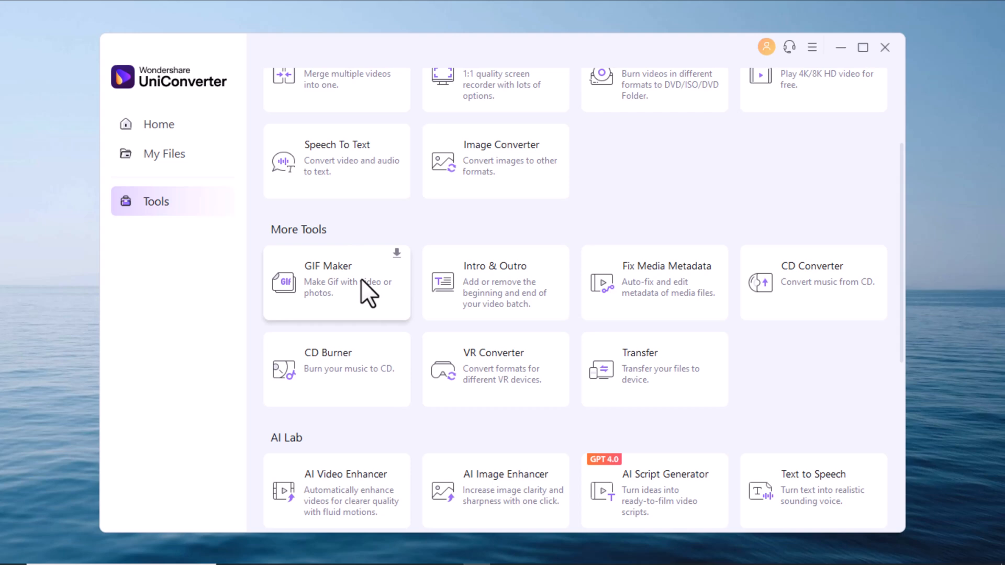
left_click(158, 124)
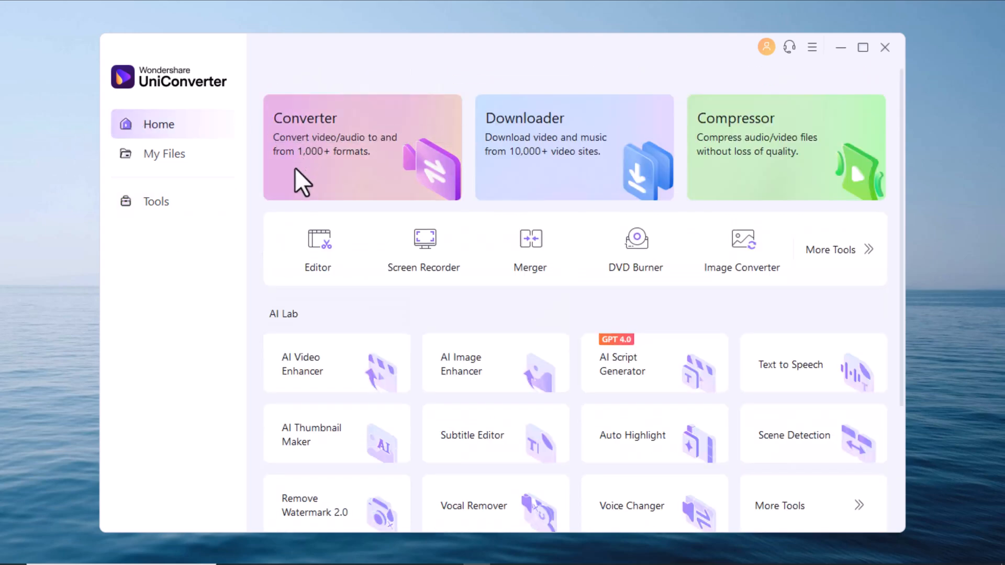
mouse_move(298, 233)
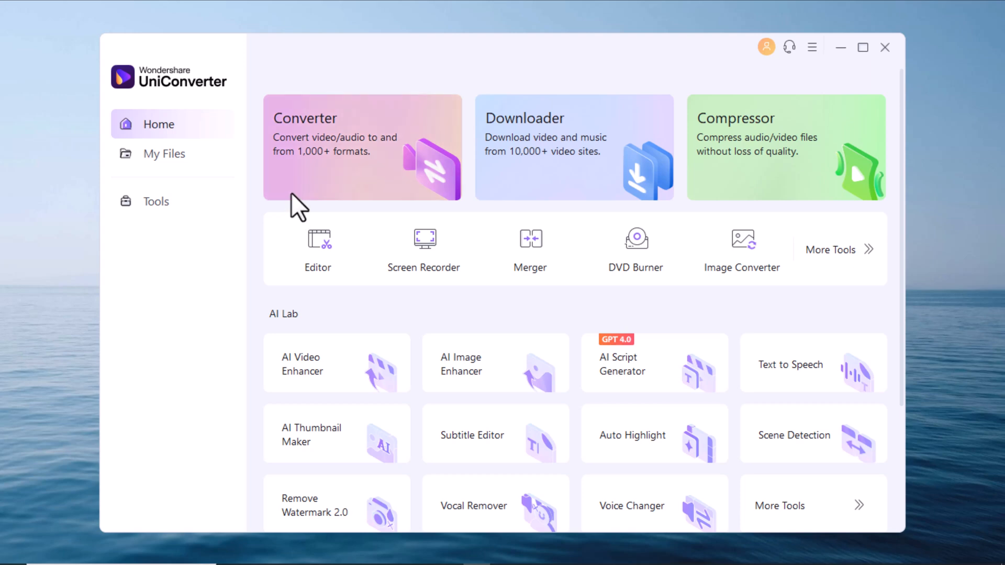
mouse_move(390, 162)
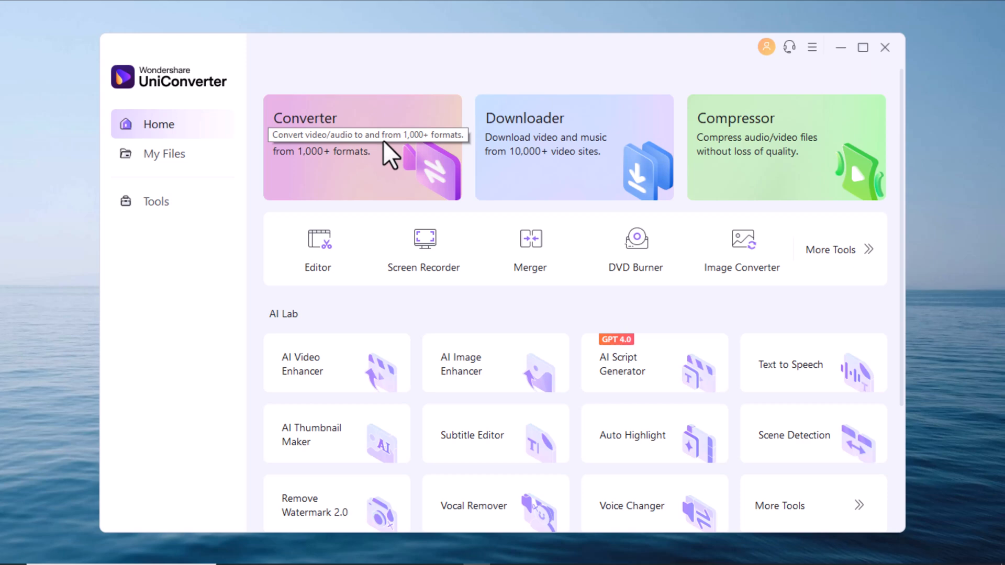
mouse_move(214, 183)
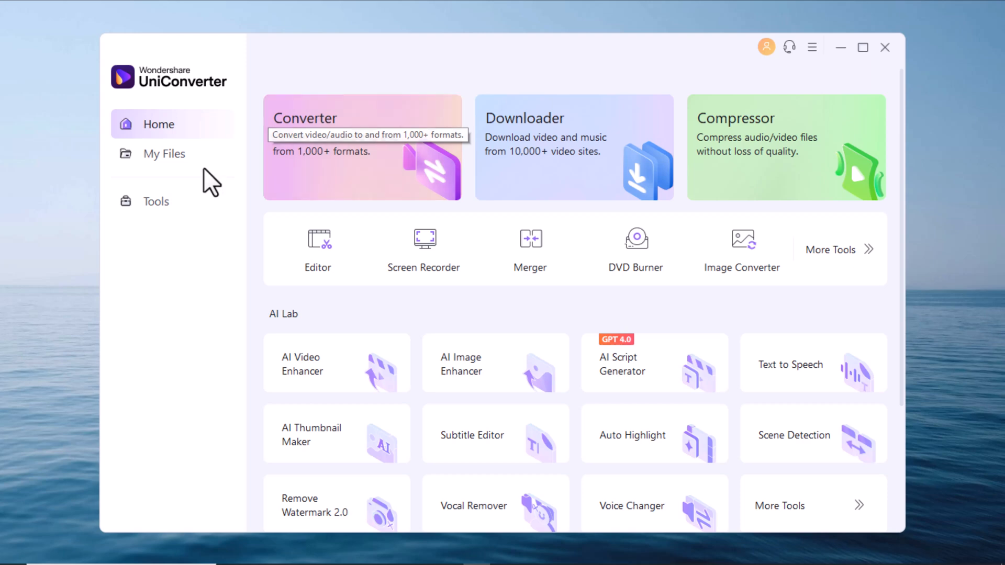
left_click(163, 154)
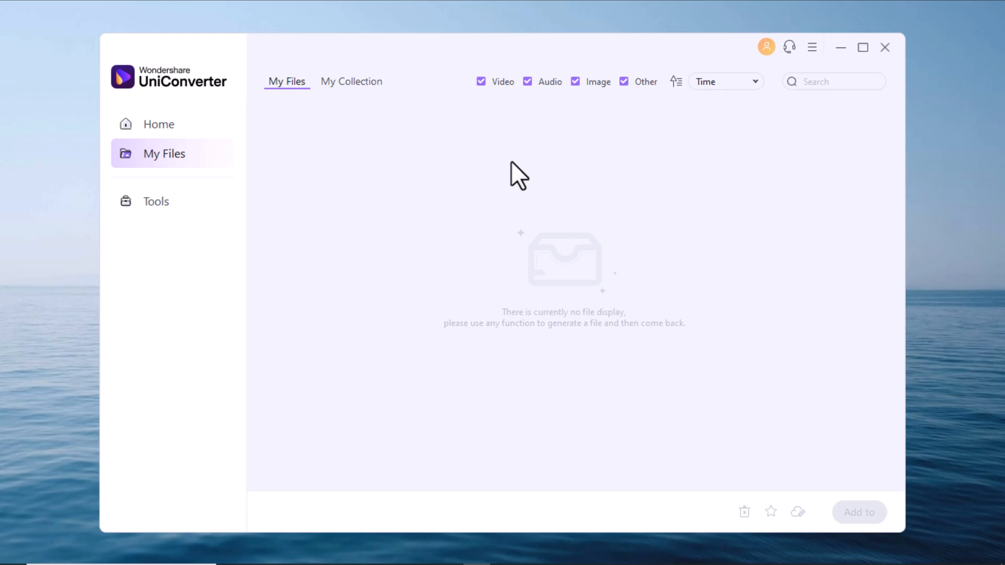
mouse_move(515, 167)
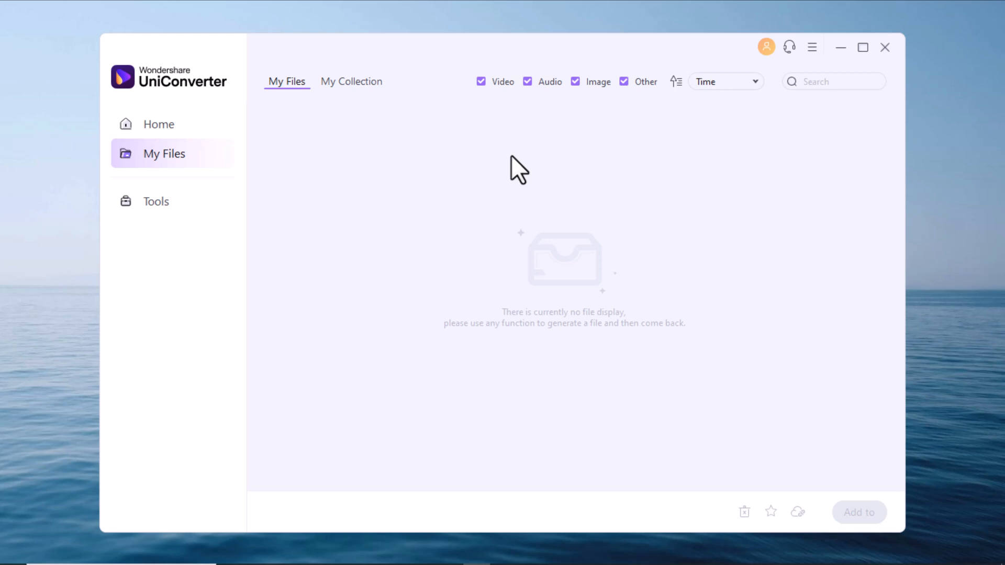
mouse_move(804, 521)
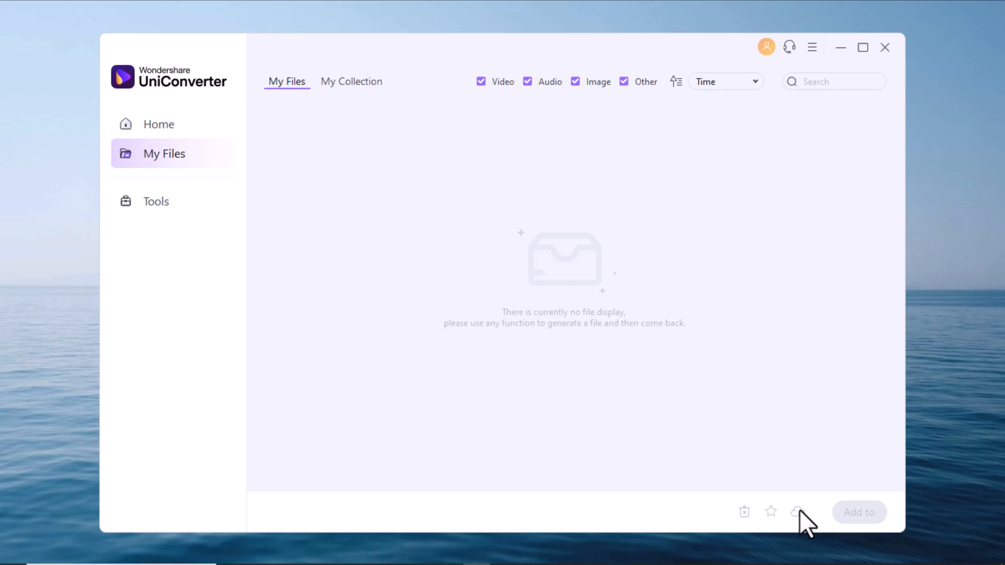
mouse_move(778, 528)
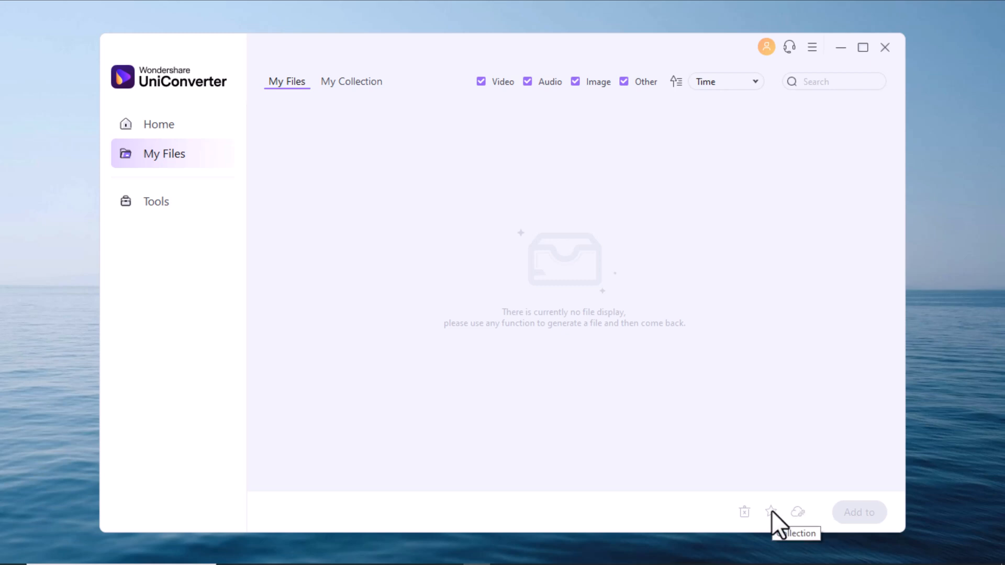
mouse_move(804, 528)
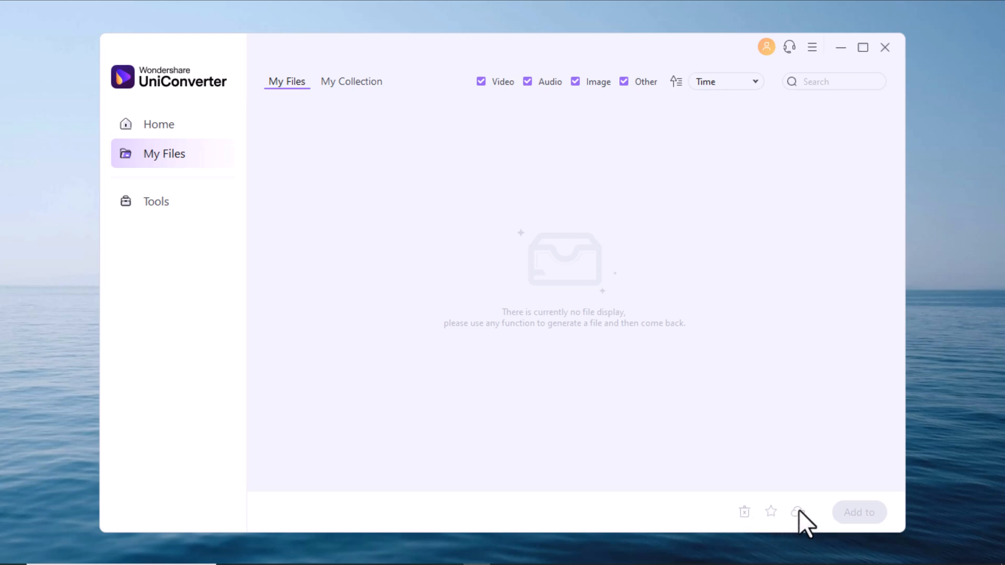
mouse_move(785, 519)
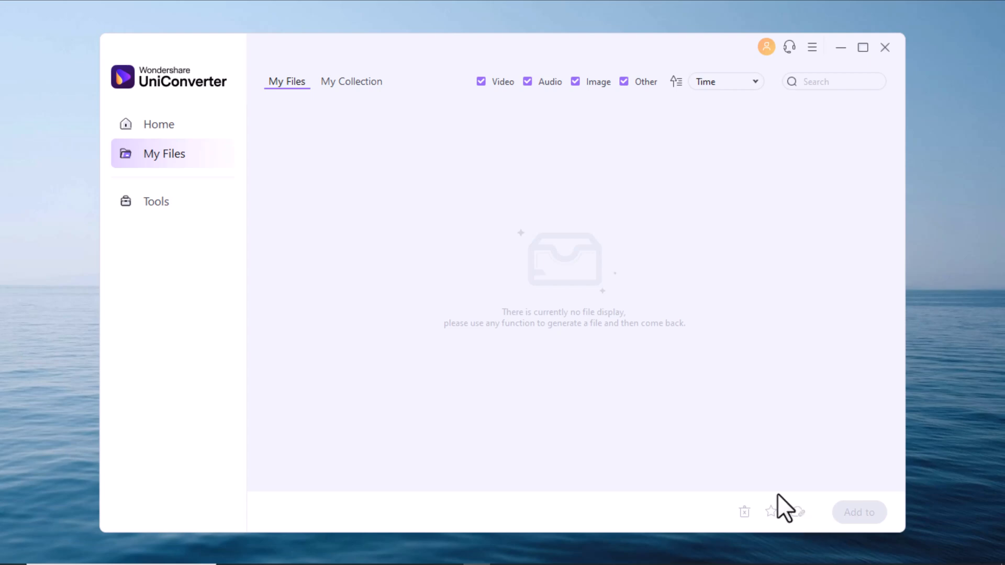
Step: Switch from the empty My Files library to the Tools page
left_click(156, 201)
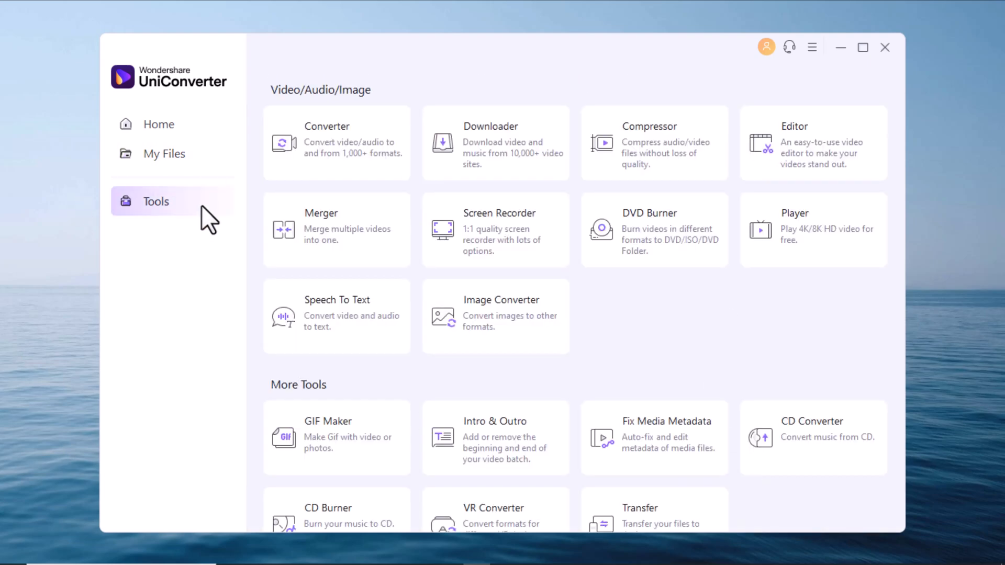
mouse_move(450, 330)
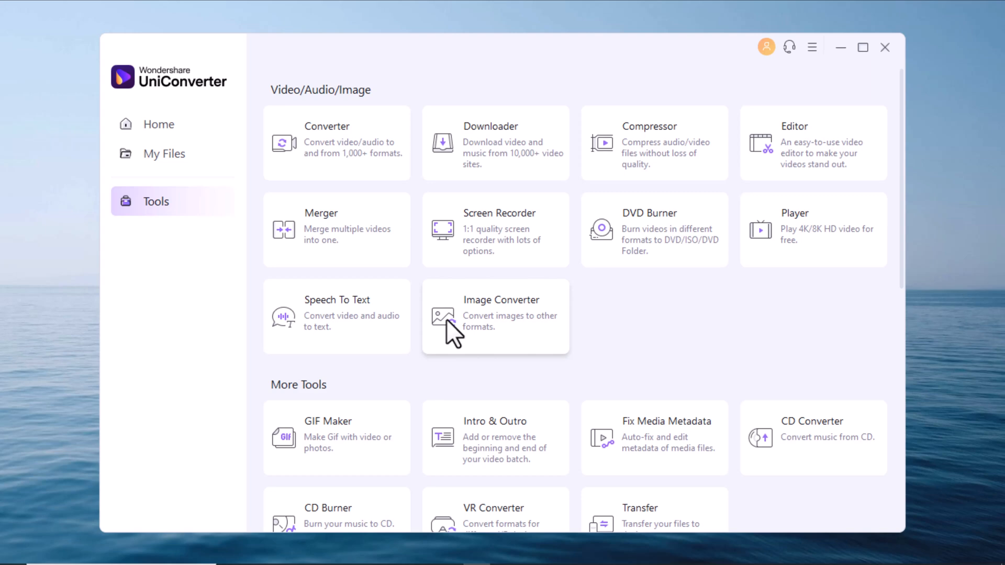
mouse_move(443, 331)
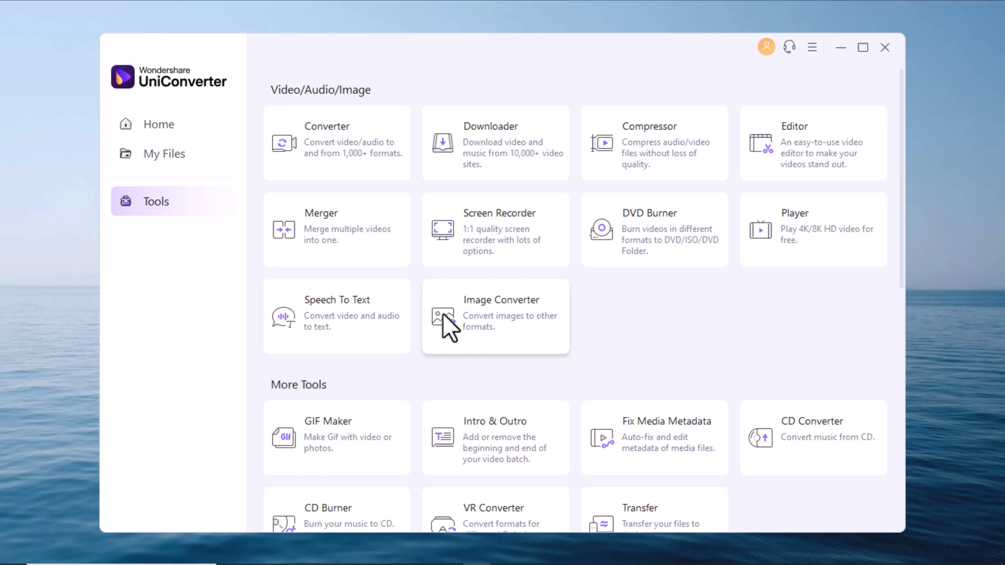
mouse_move(346, 346)
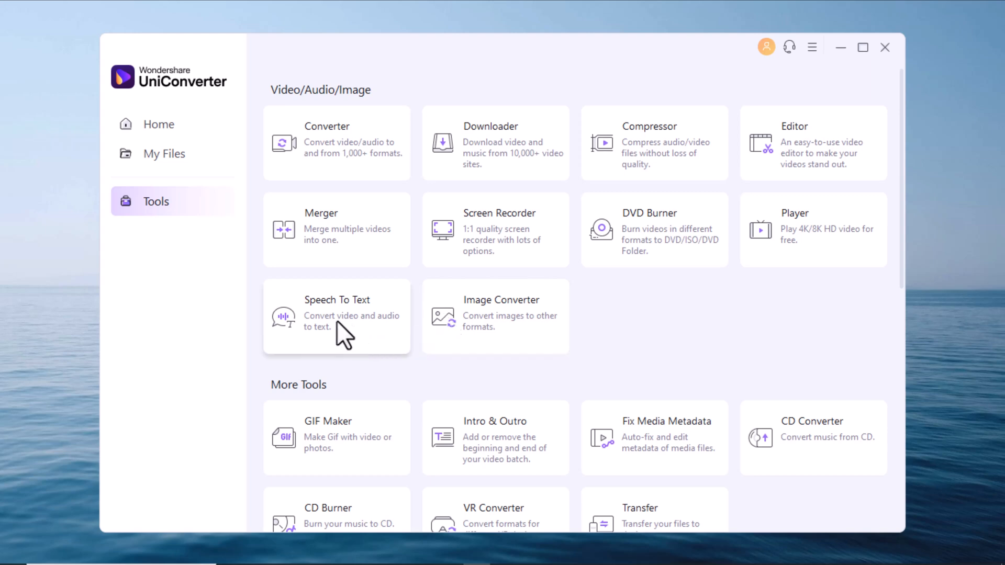
left_click(159, 124)
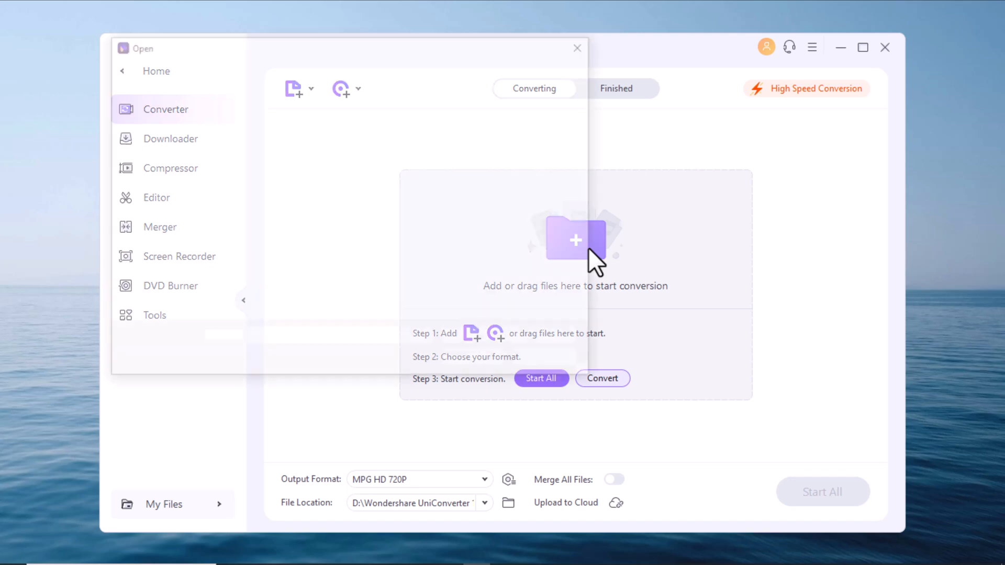
Step: Convert the democreator-screen-recorder-editor video to 1280×720 MPG, cancelling the settings dialog unchanged
left_click(576, 240)
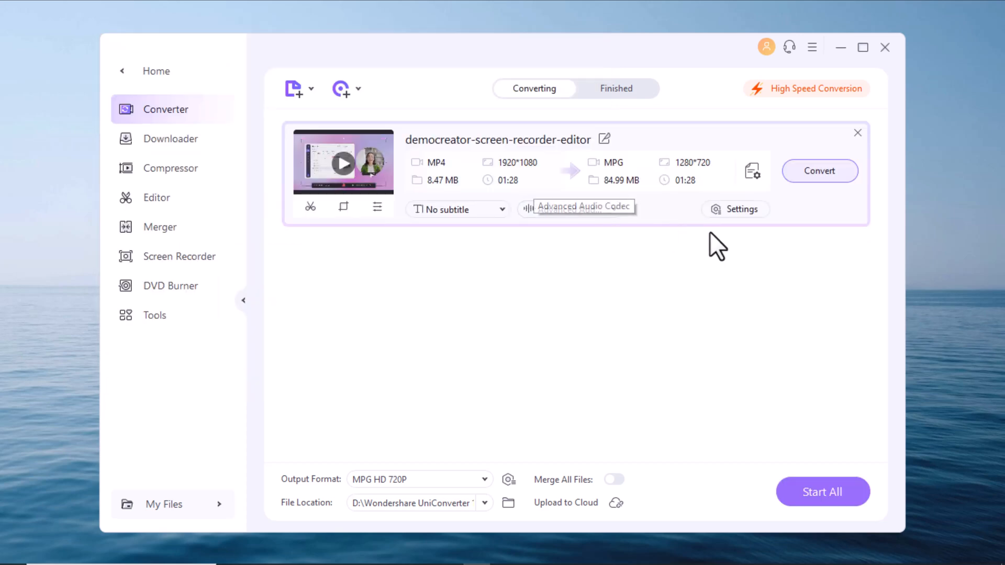
left_click(735, 209)
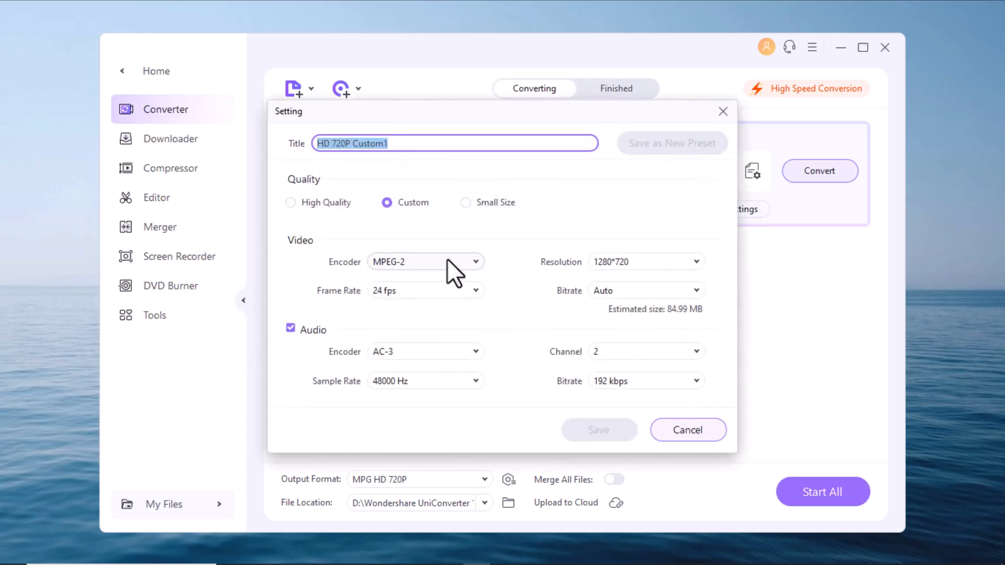
mouse_move(535, 286)
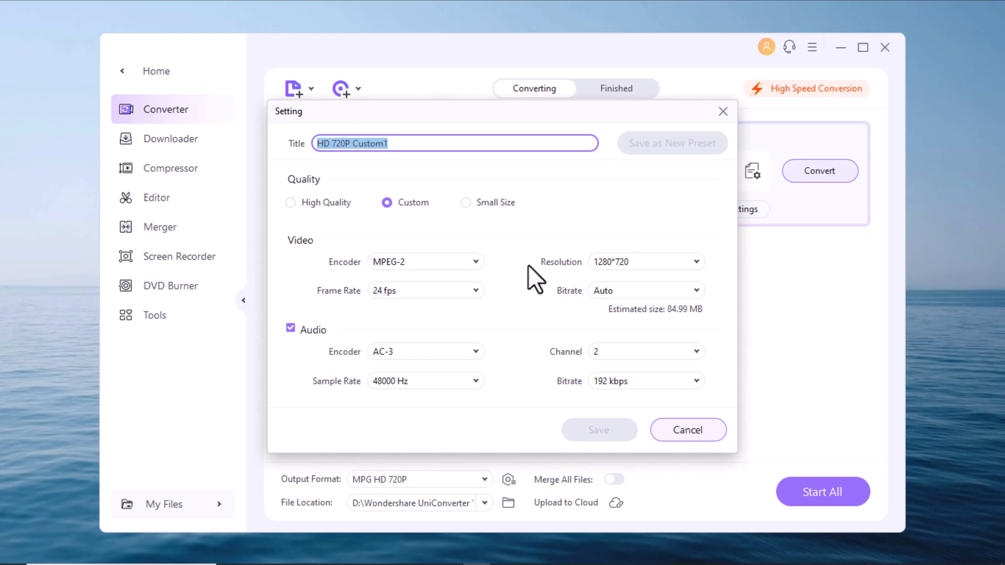
mouse_move(670, 437)
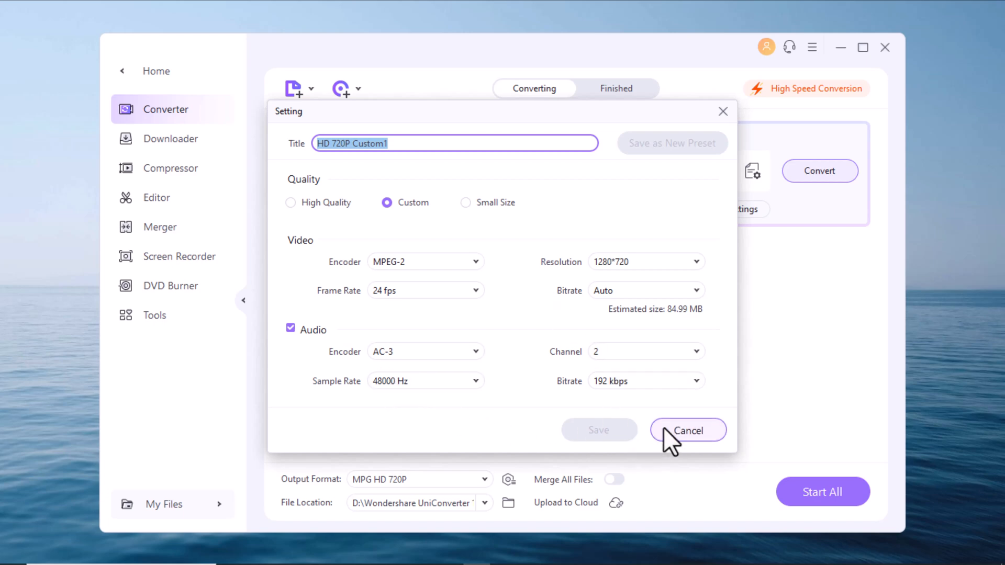
left_click(688, 430)
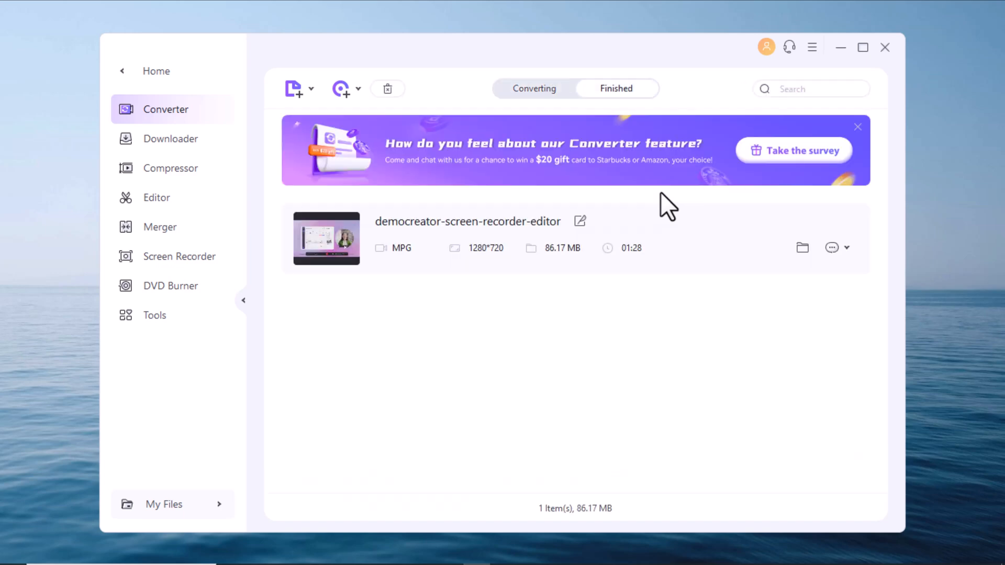
left_click(169, 168)
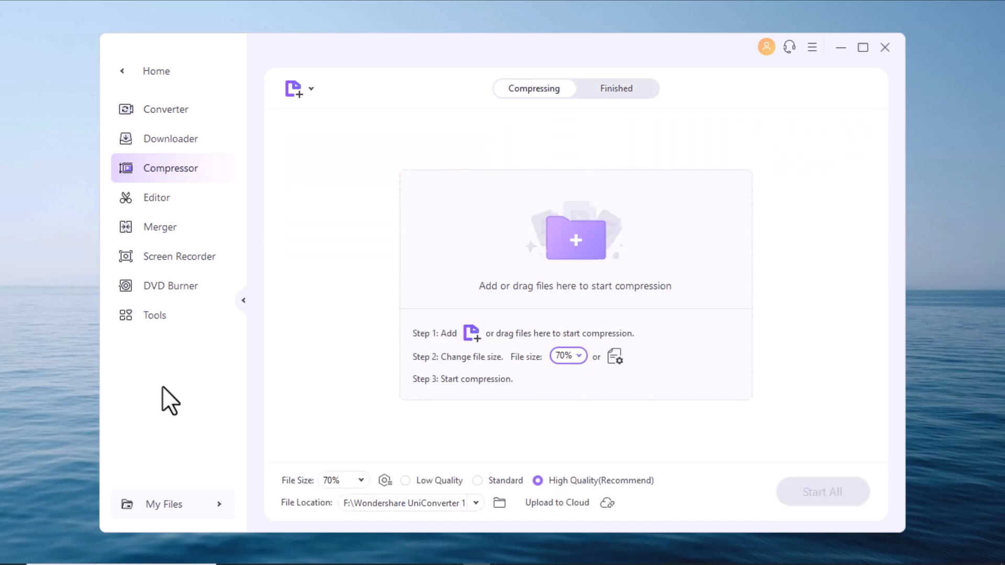
mouse_move(150, 73)
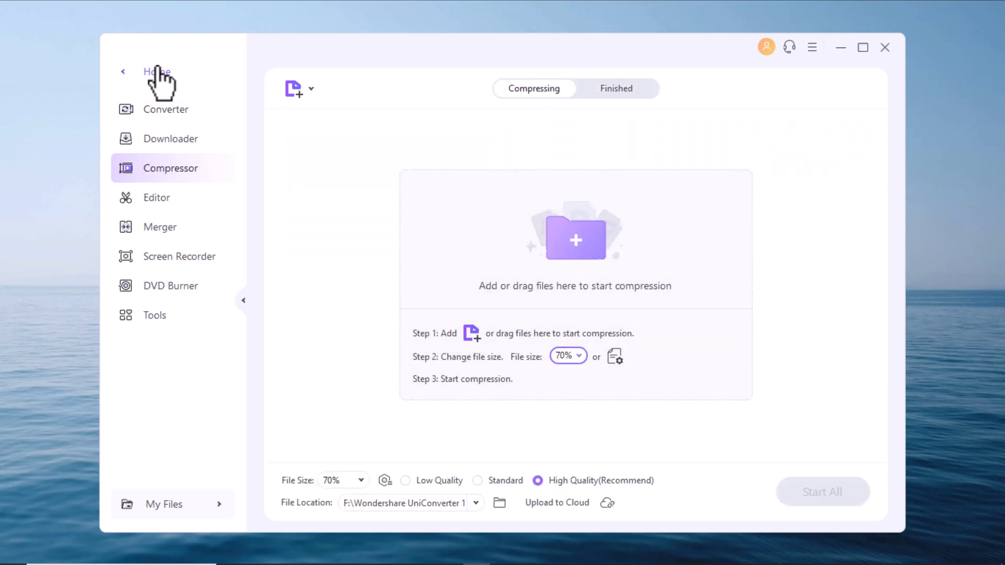
Step: Add the father's-power shorts clip to Compressor and set 72% quality
left_click(155, 72)
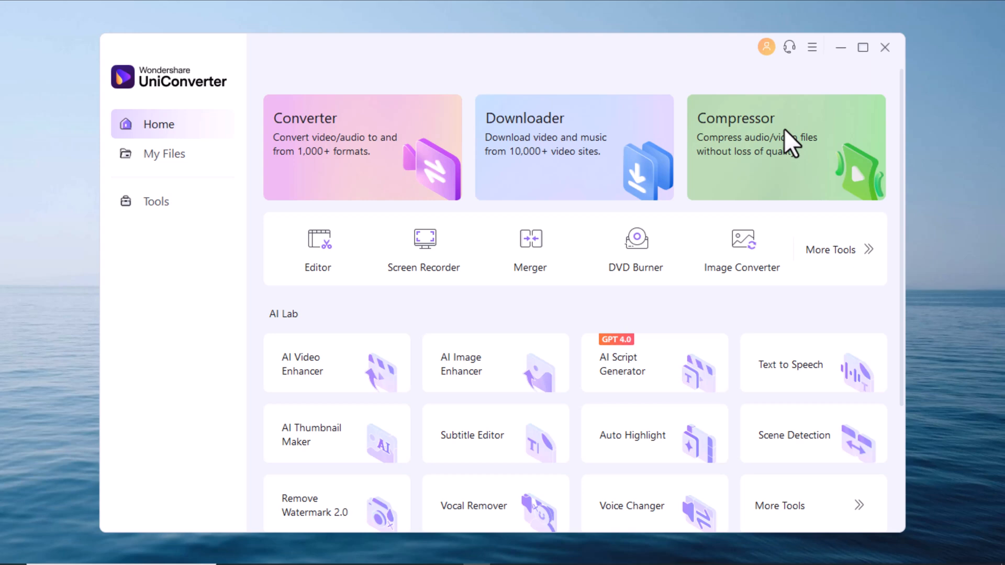
left_click(785, 146)
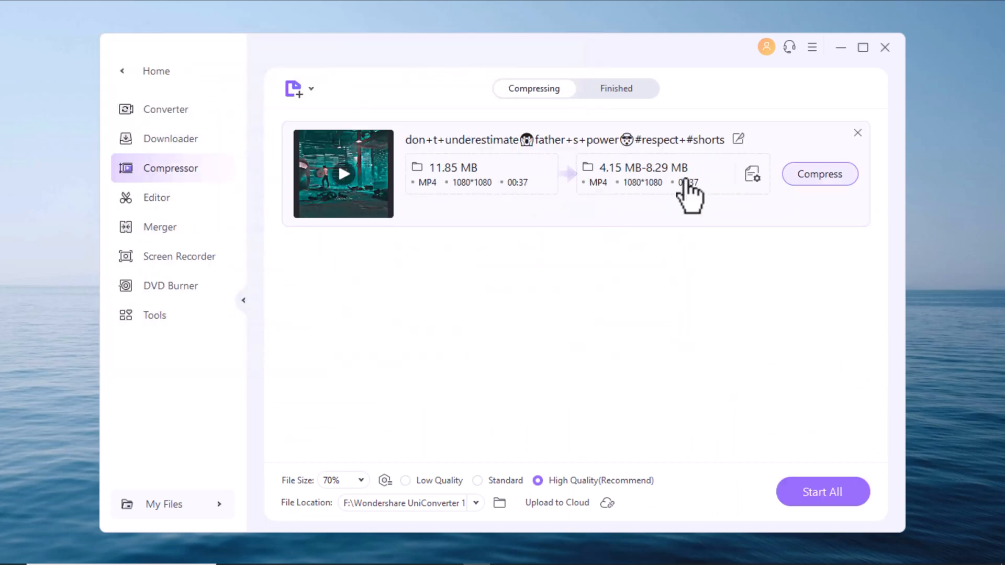
left_click(753, 173)
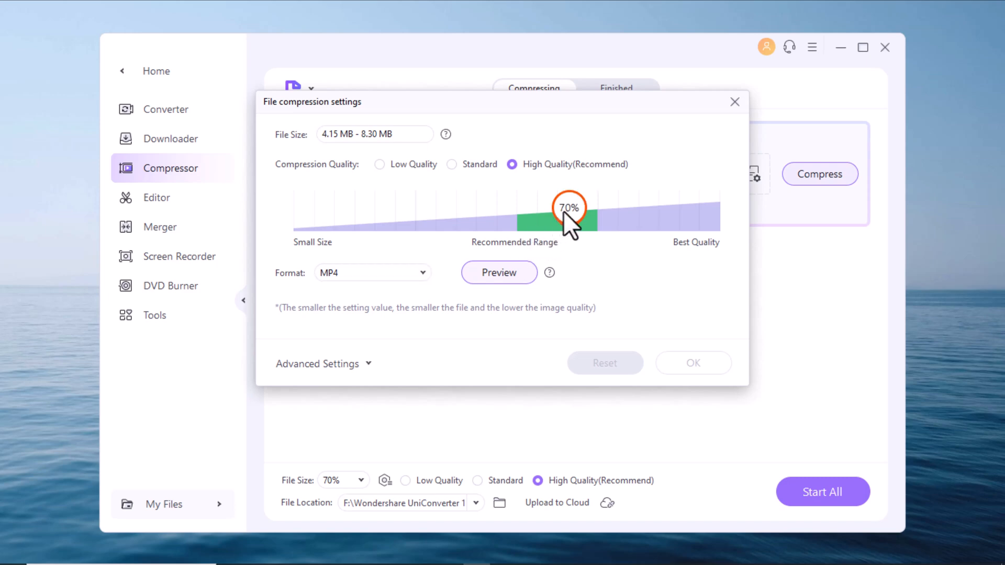
mouse_move(600, 251)
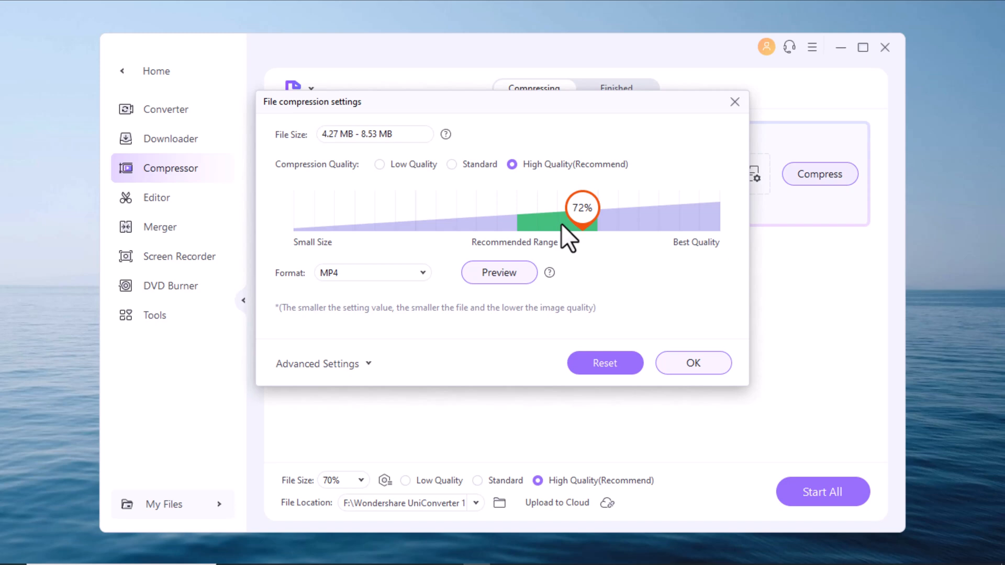
left_click(693, 362)
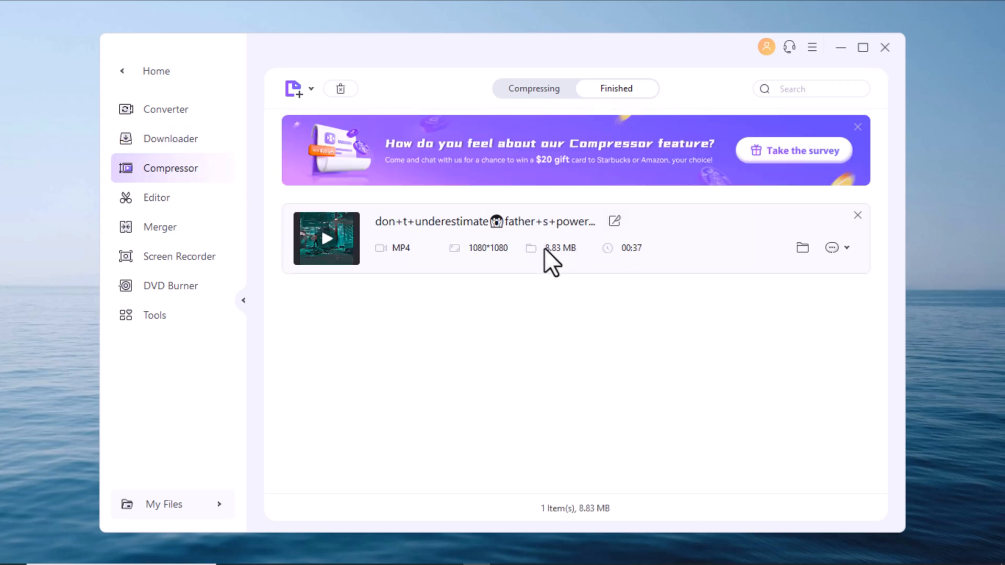
mouse_move(569, 278)
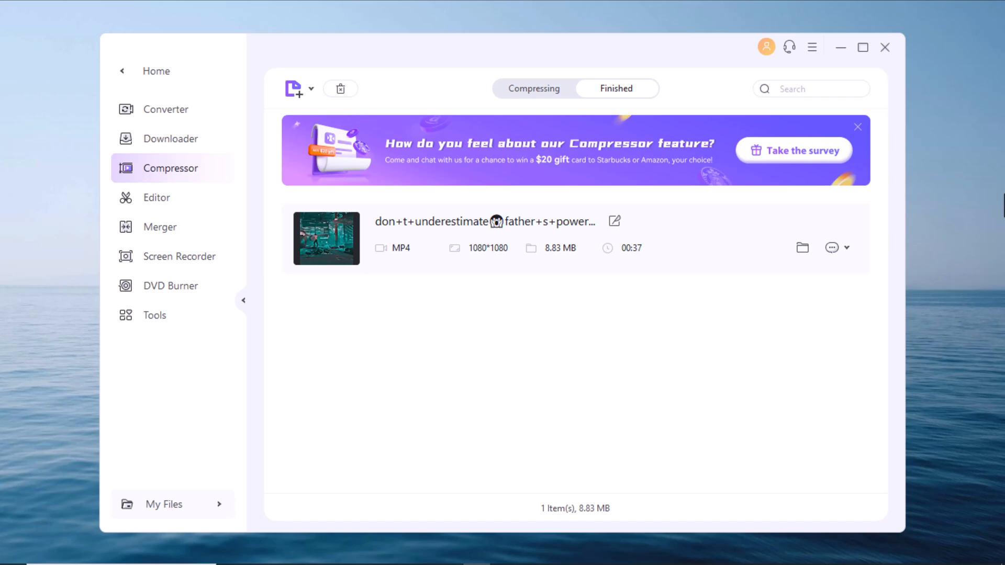
Step: Add the 960×540 woman_-_83875 clip to the Editor
left_click(157, 197)
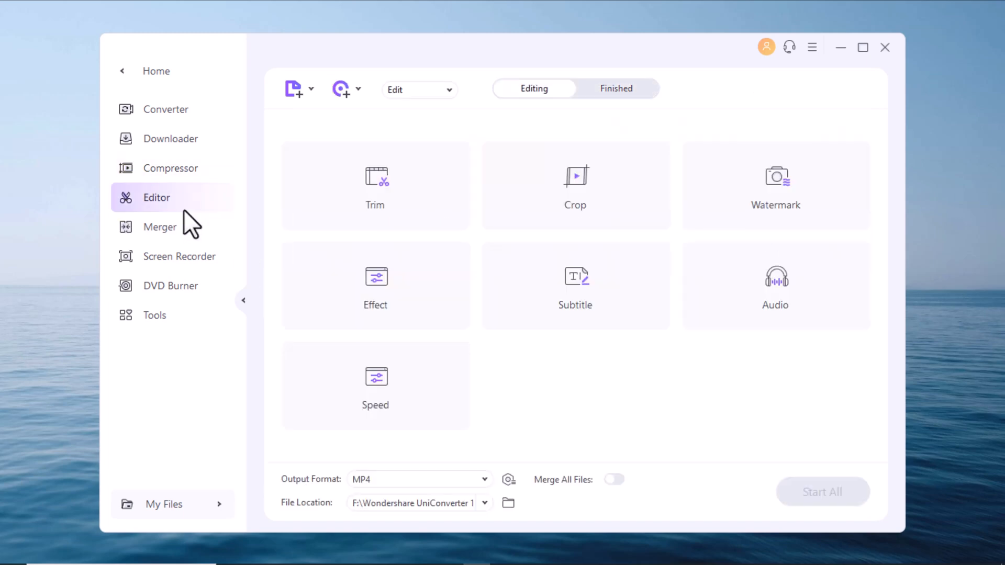
mouse_move(455, 476)
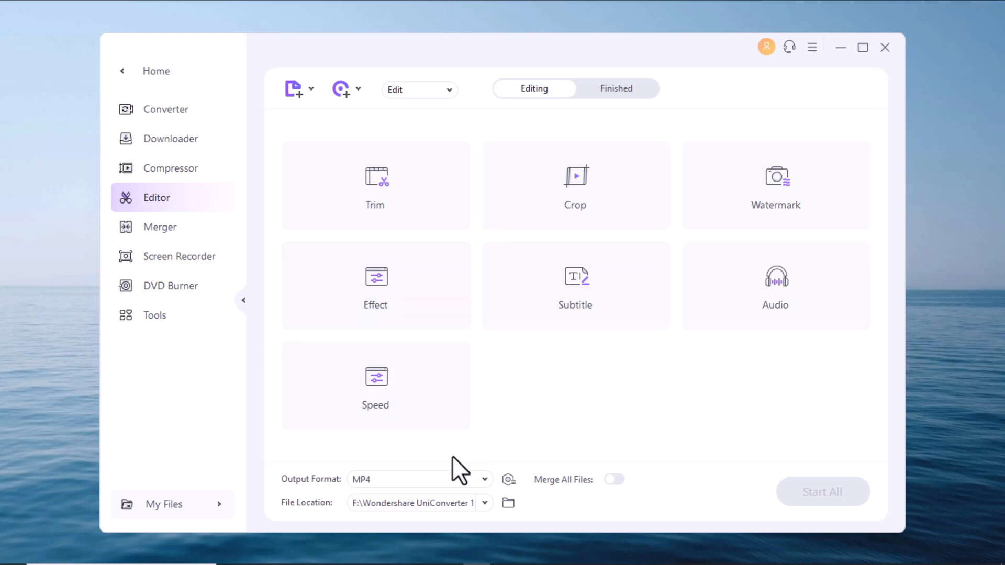
left_click(294, 89)
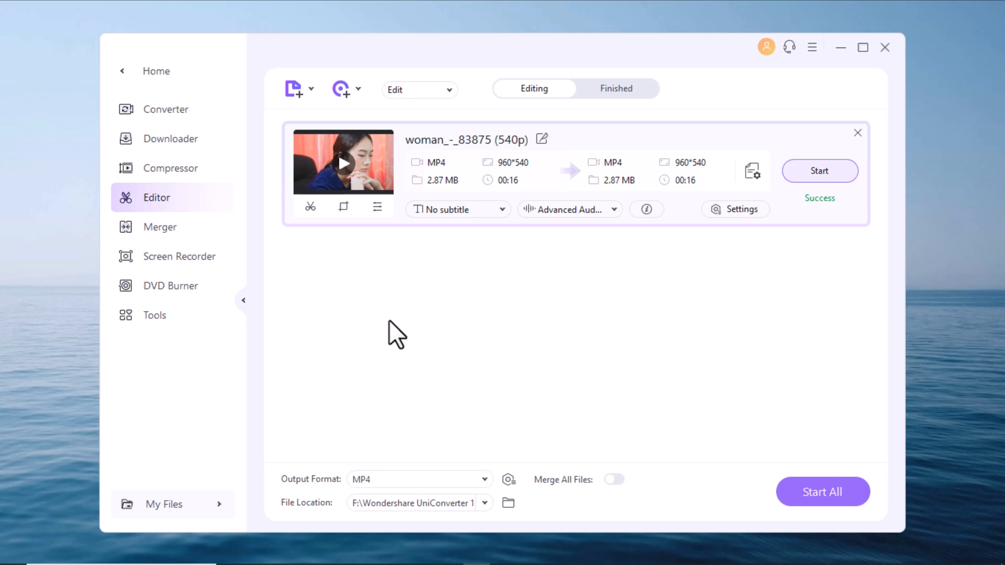
Step: Set brightness -13, contrast 35, saturation 17 and white balance 29 on the woman clip
left_click(310, 206)
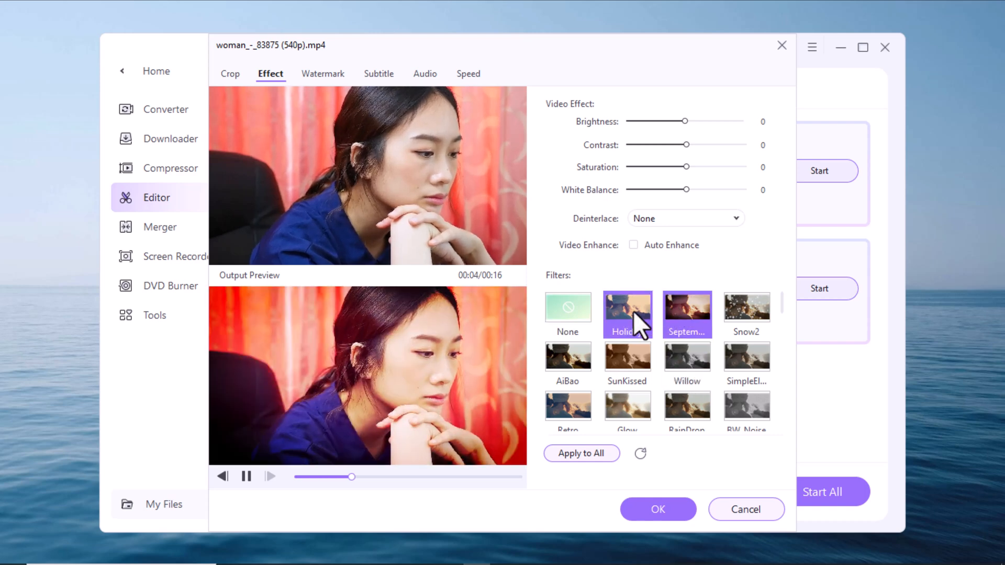
left_click(568, 357)
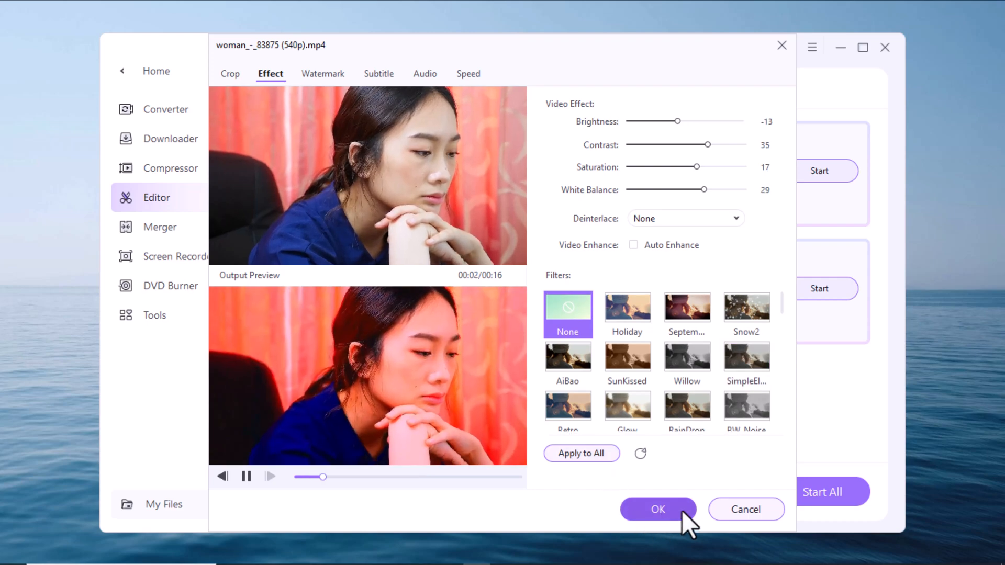
left_click(658, 509)
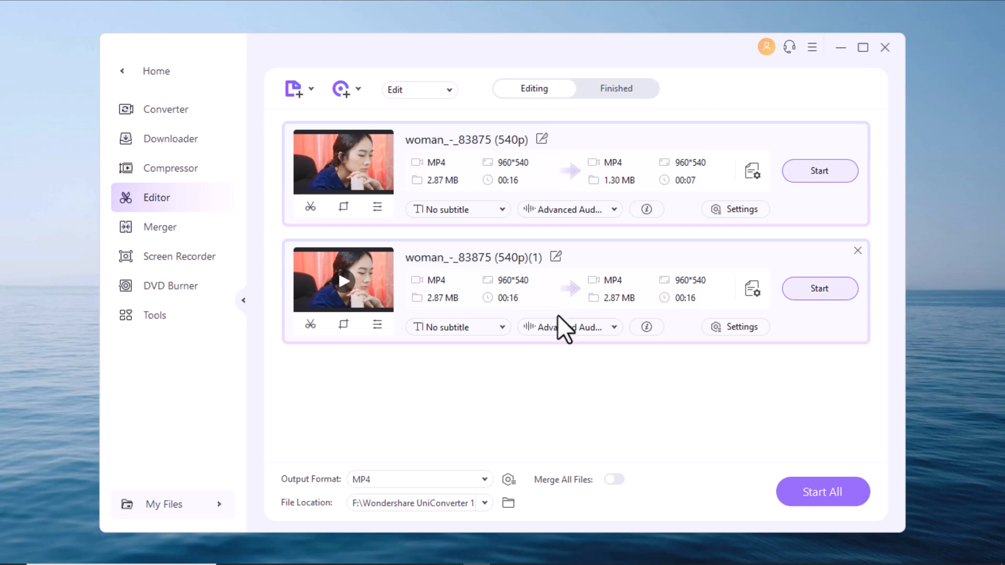
Step: Merge the data, man and woman clips into a 41-second 4.40 MB MP4
left_click(160, 227)
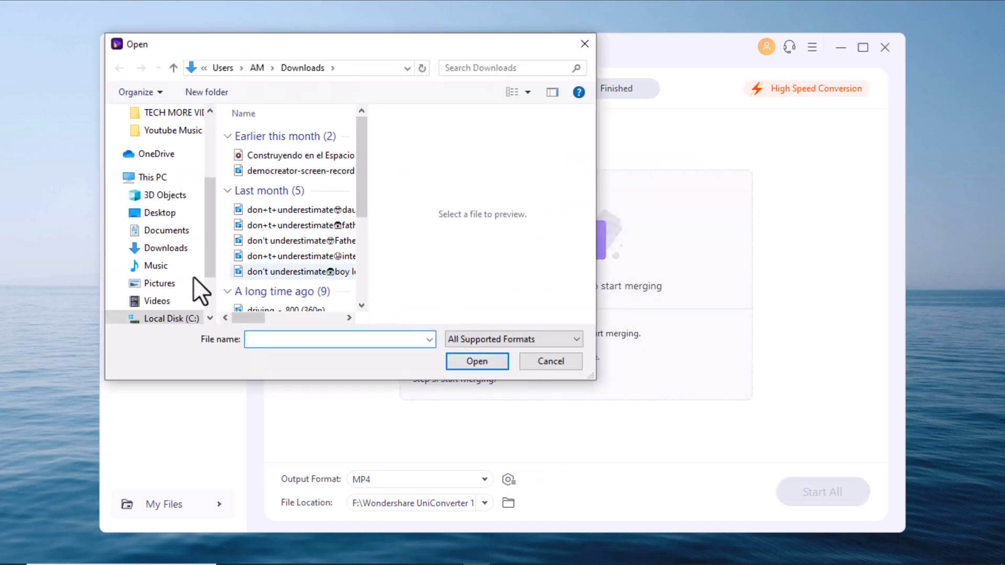
scroll("down", 3)
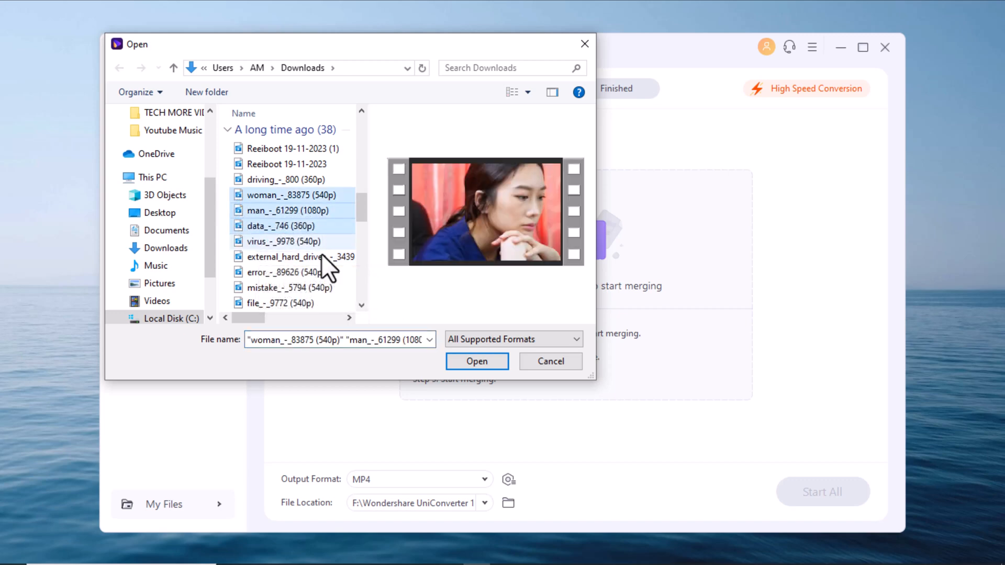
left_click(477, 361)
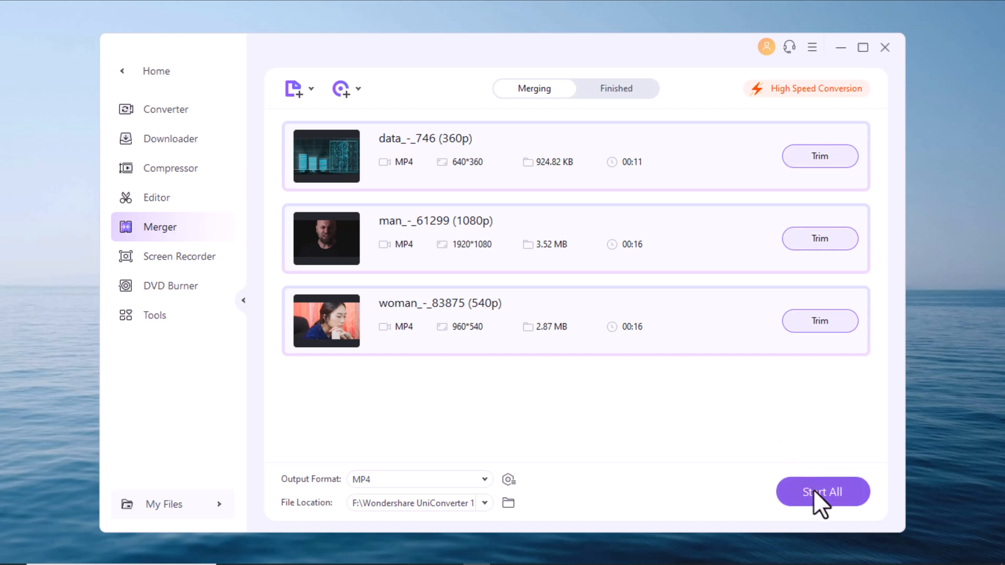
left_click(822, 491)
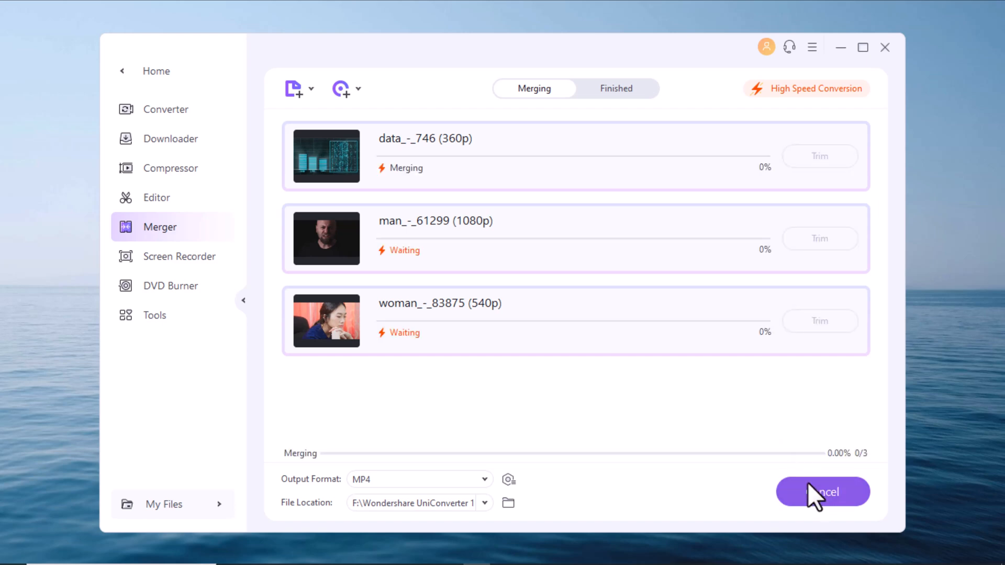
left_click(822, 492)
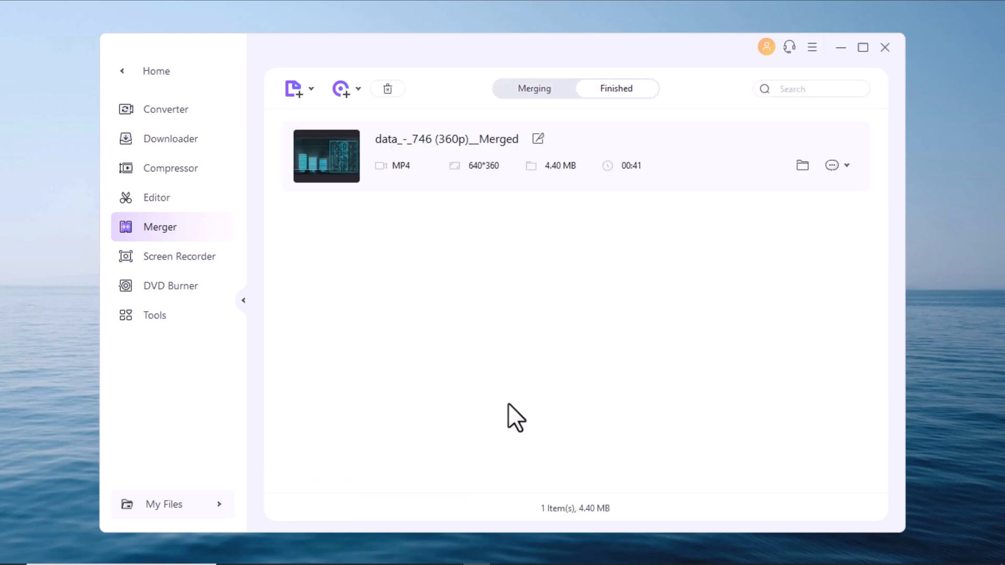
Step: Pass through the Screen Recorder tools and open the empty DVD Burner workspace
left_click(179, 256)
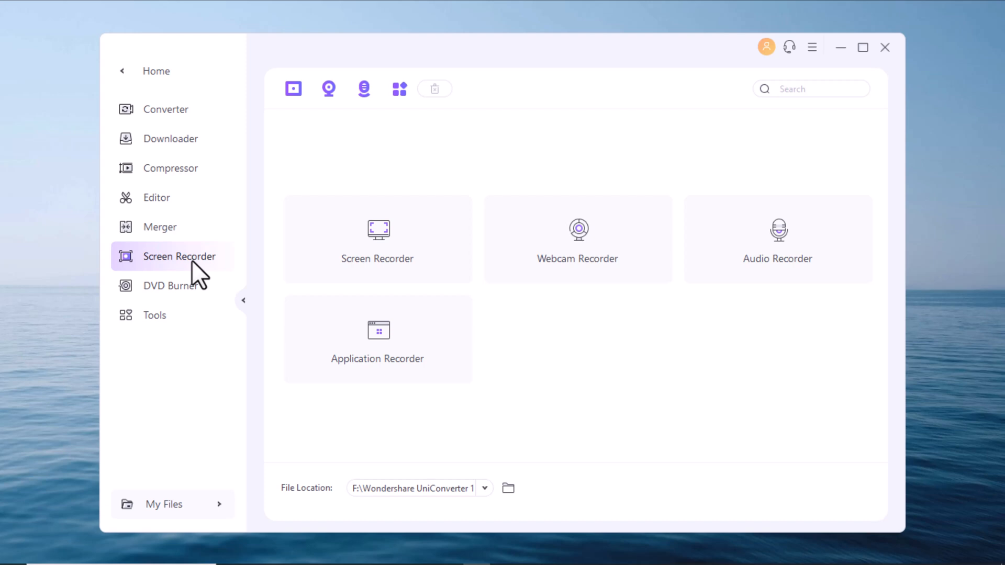
mouse_move(741, 313)
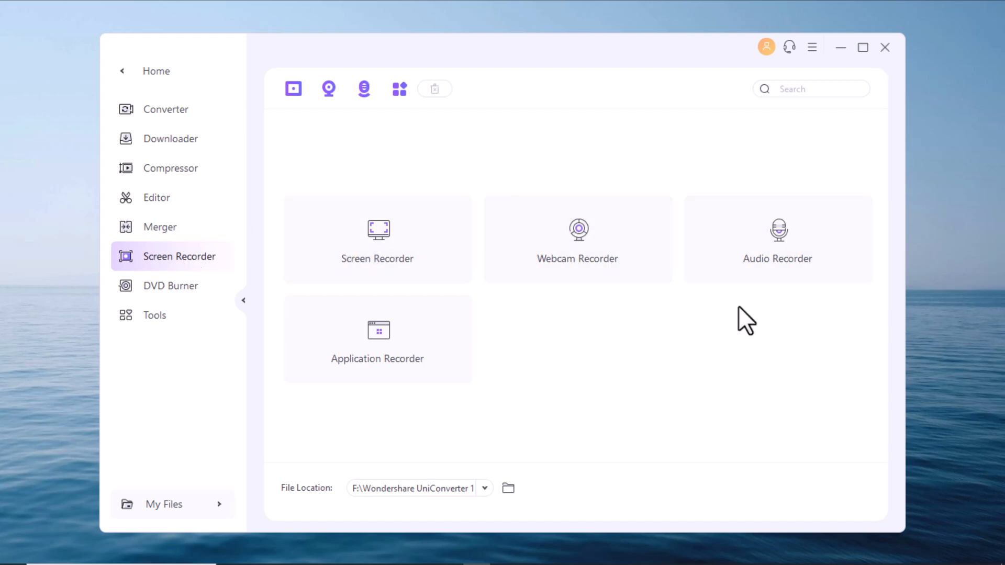
left_click(170, 286)
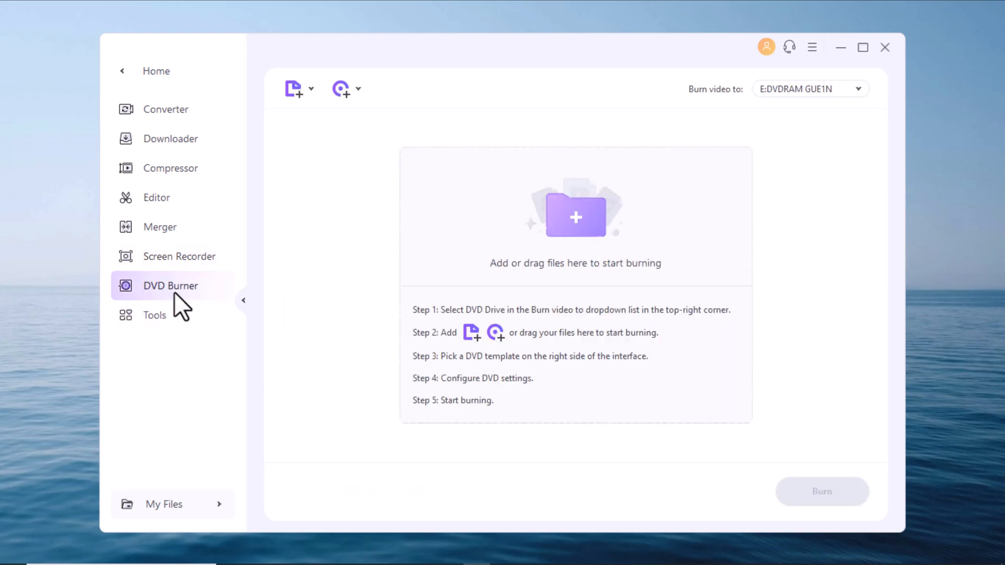
Step: Add the woman clip and review the quality, TV standard, aspect ratio and menu choices
left_click(293, 89)
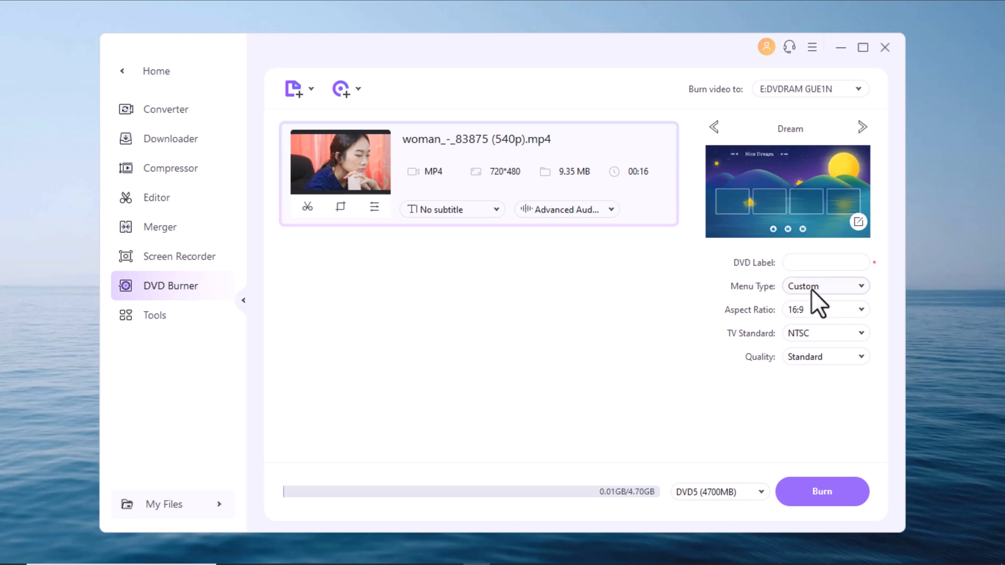
mouse_move(690, 343)
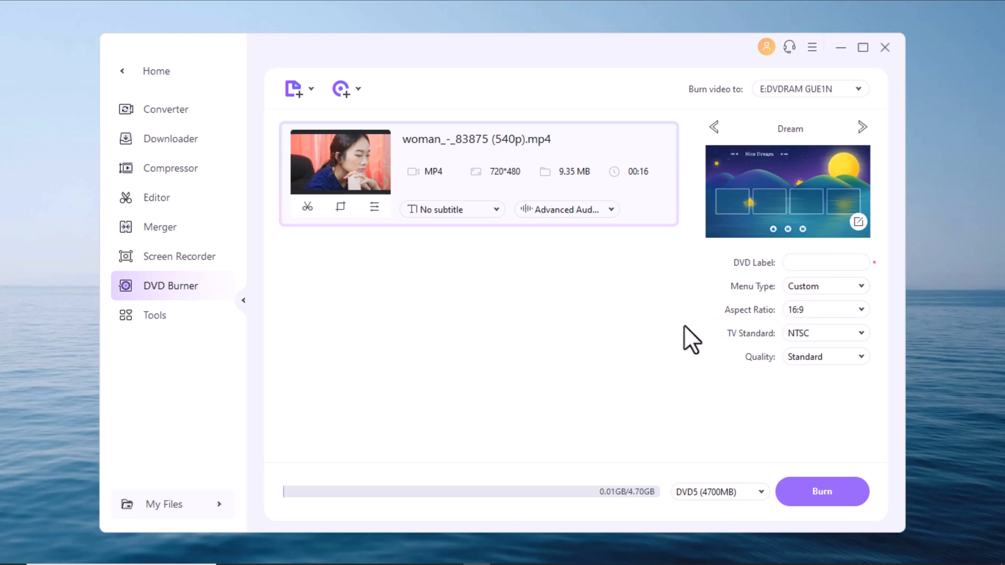
mouse_move(664, 330)
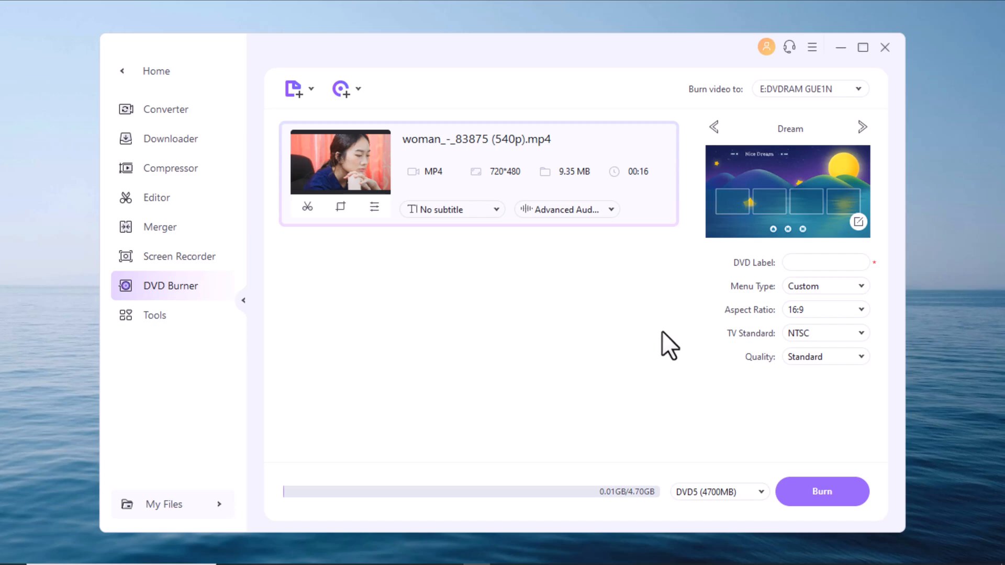
mouse_move(569, 338)
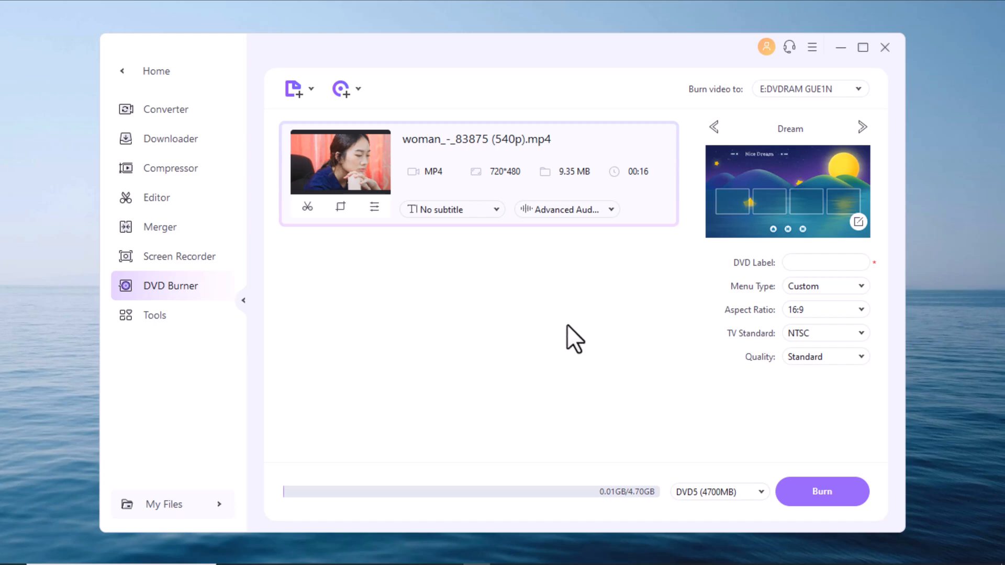
left_click(826, 357)
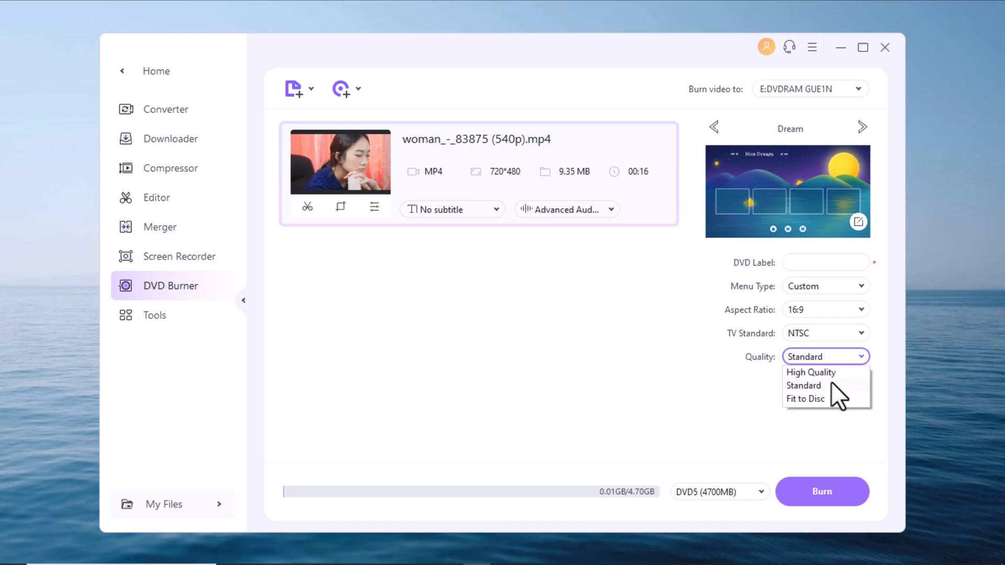
left_click(826, 333)
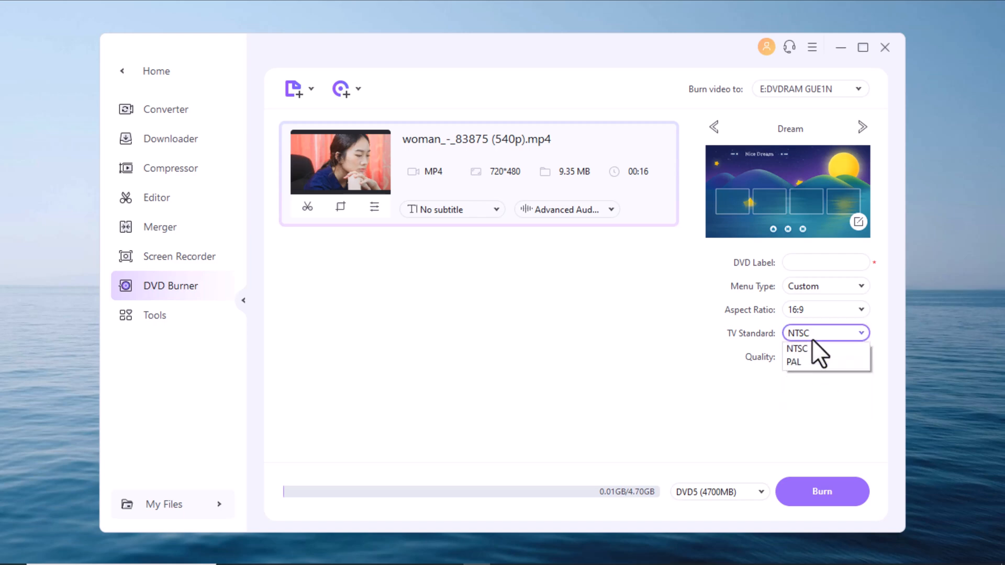
left_click(825, 309)
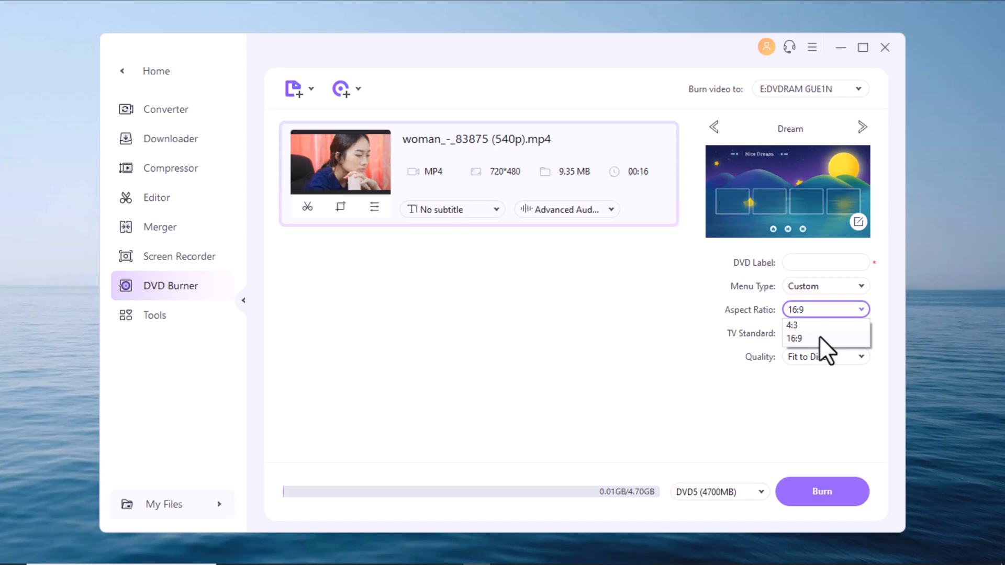
left_click(826, 285)
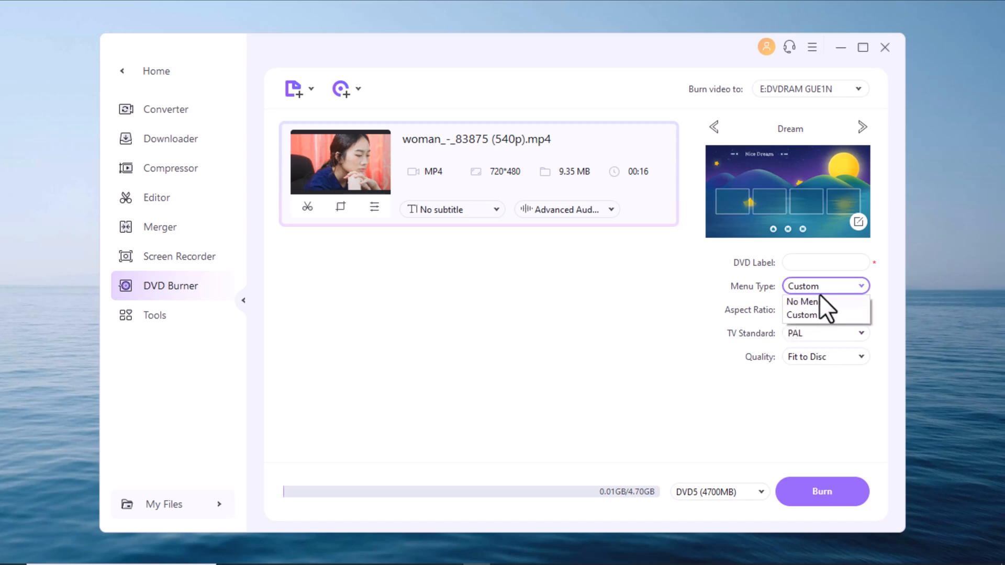
Step: Set High Quality, 16:9 and NTSC, check the audio track, then go to Tools
left_click(825, 357)
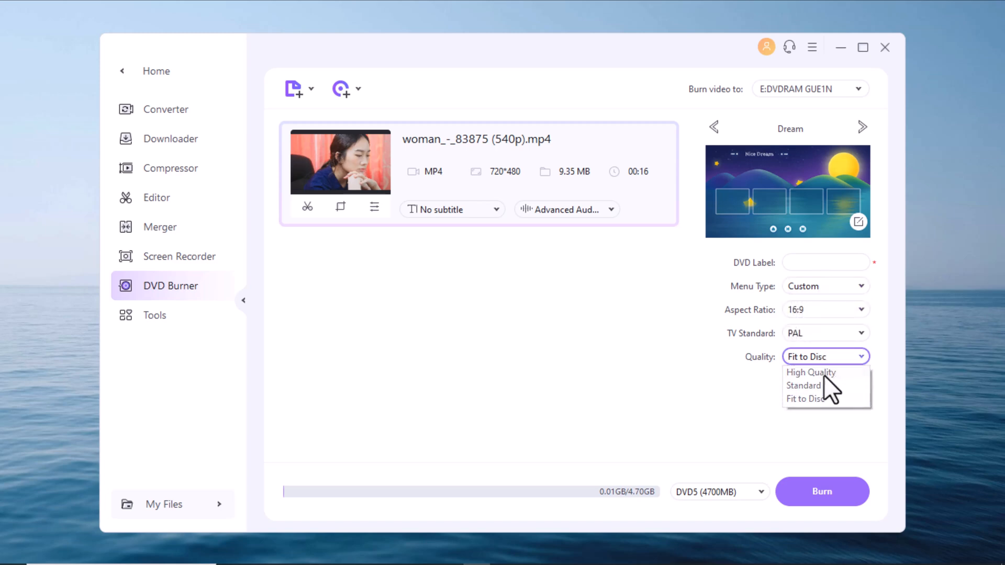
left_click(811, 373)
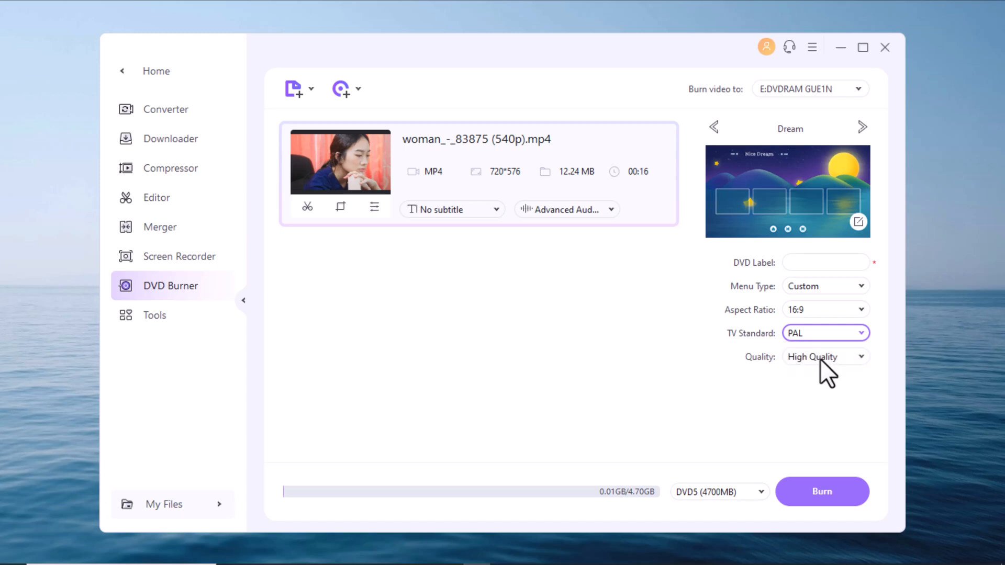
left_click(825, 332)
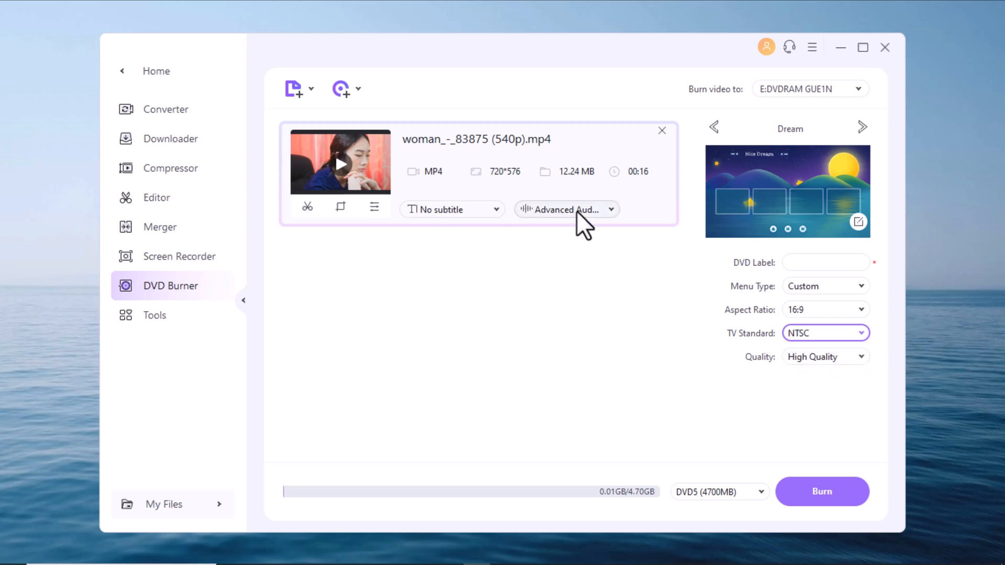
left_click(567, 209)
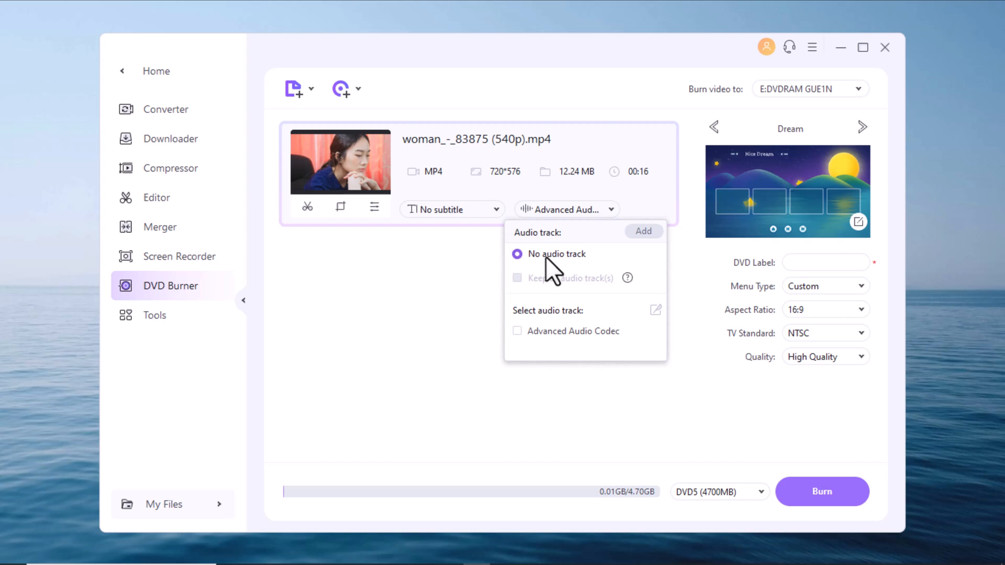
left_click(517, 331)
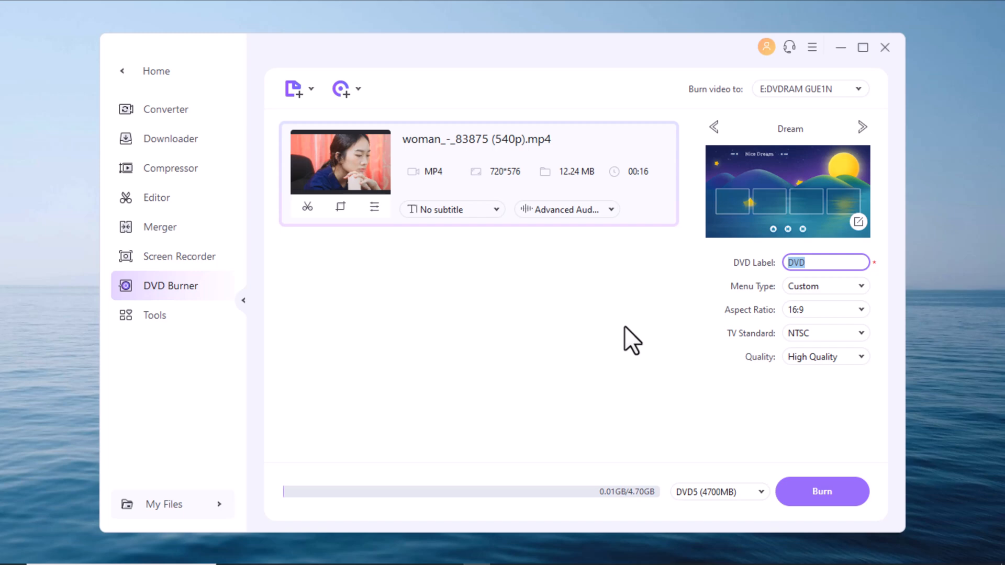
left_click(154, 315)
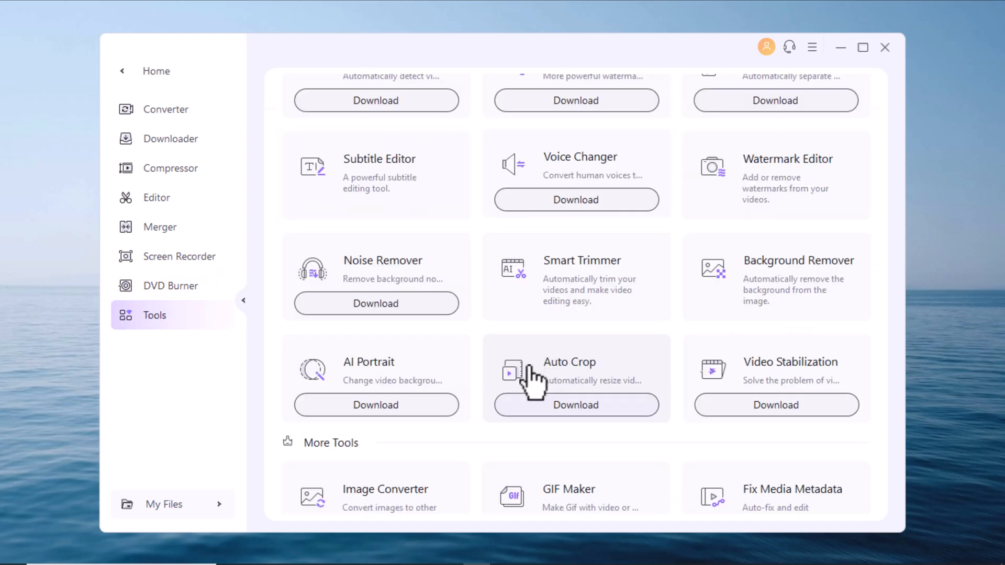
Step: Scroll the AI Lab, downloading tools like Video Enhancer, Voice Changer, Noise Remover, Auto Highlight
scroll("down", 3)
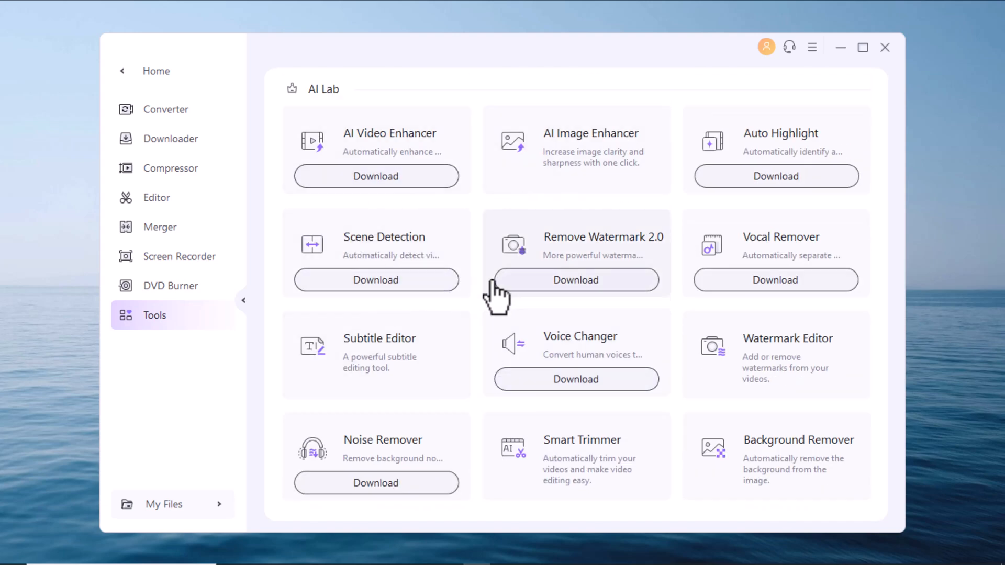
mouse_move(384, 269)
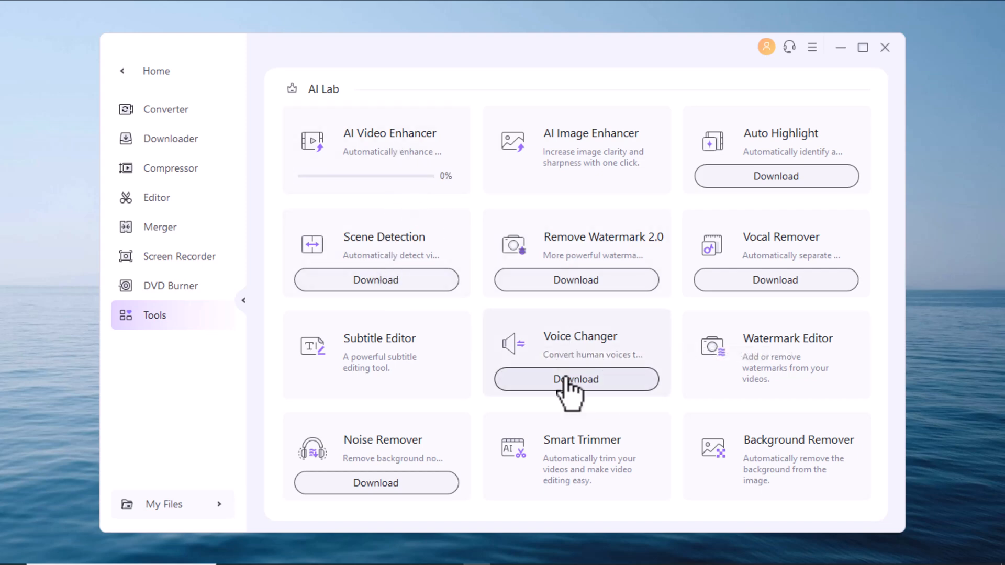
scroll("down", 3)
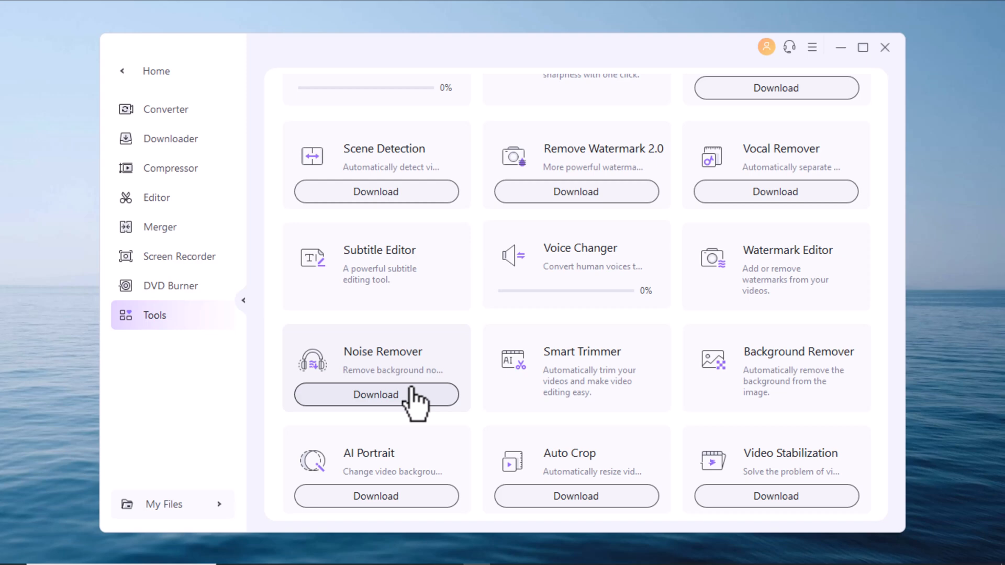
scroll("down", 3)
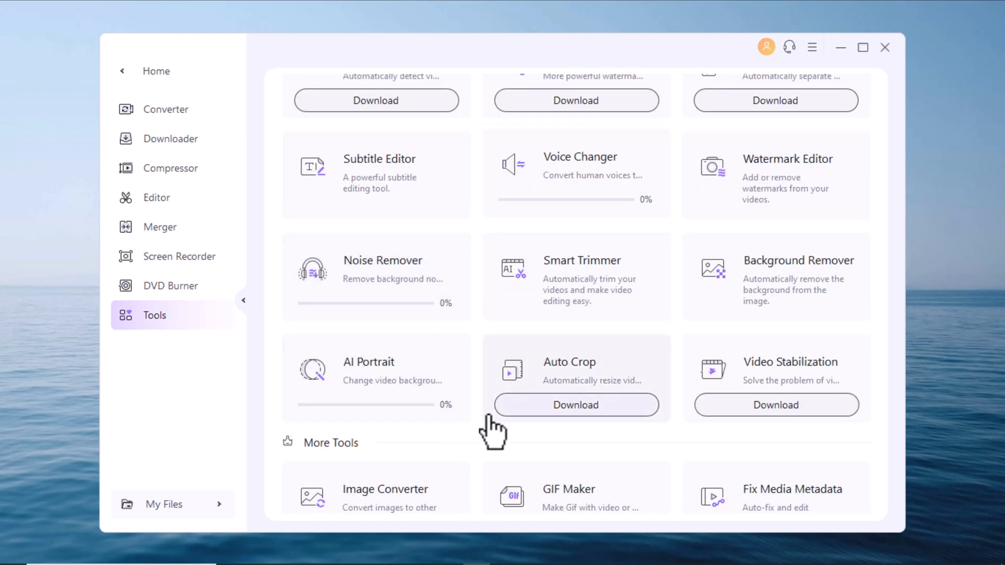
scroll("down", 3)
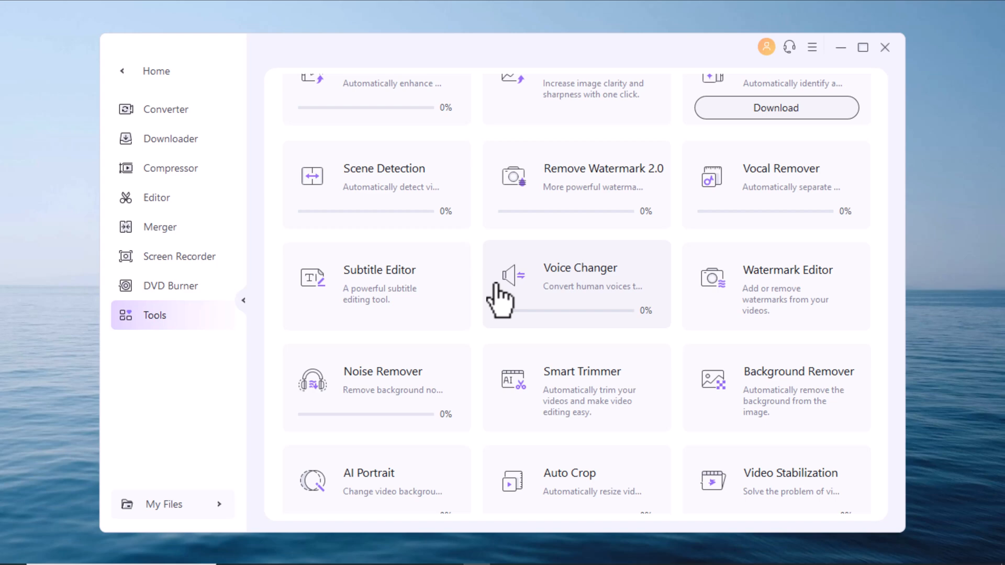
scroll("up", 3)
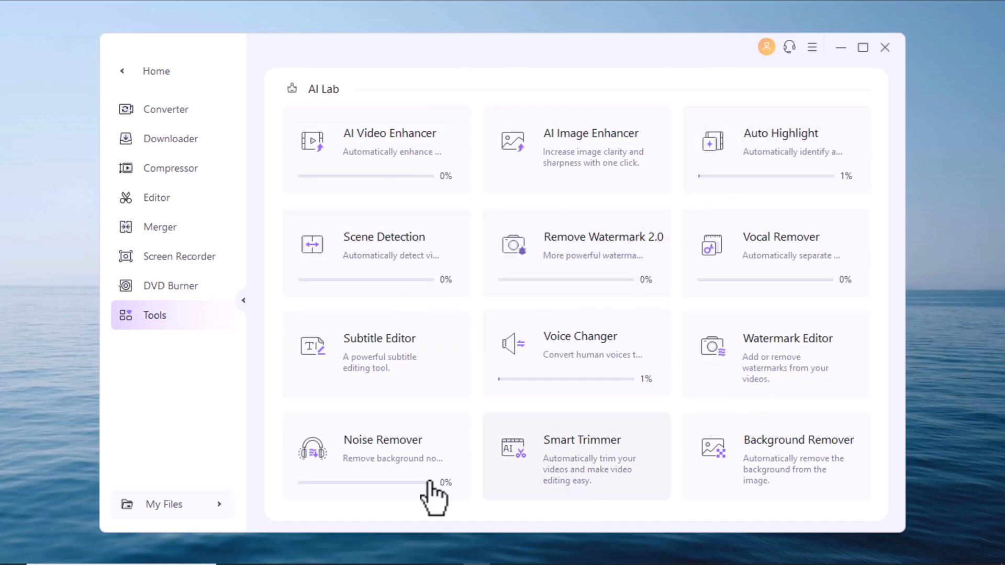
scroll("down", 3)
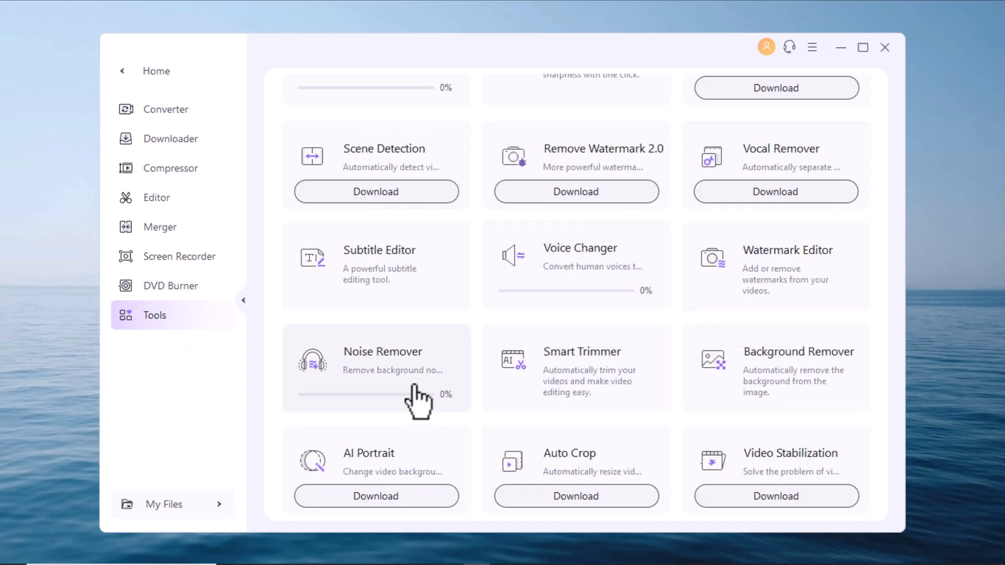
scroll("down", 3)
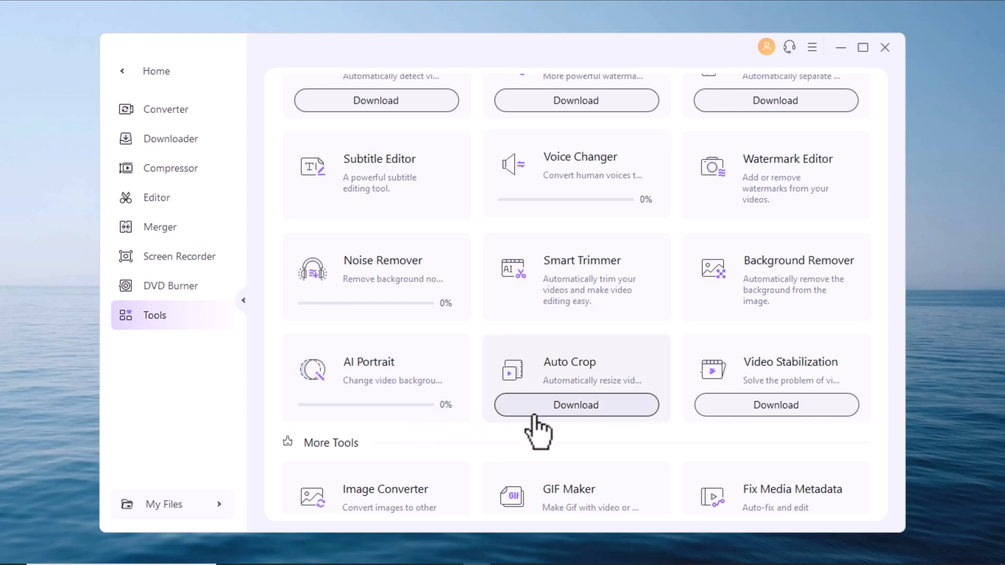
scroll("down", 3)
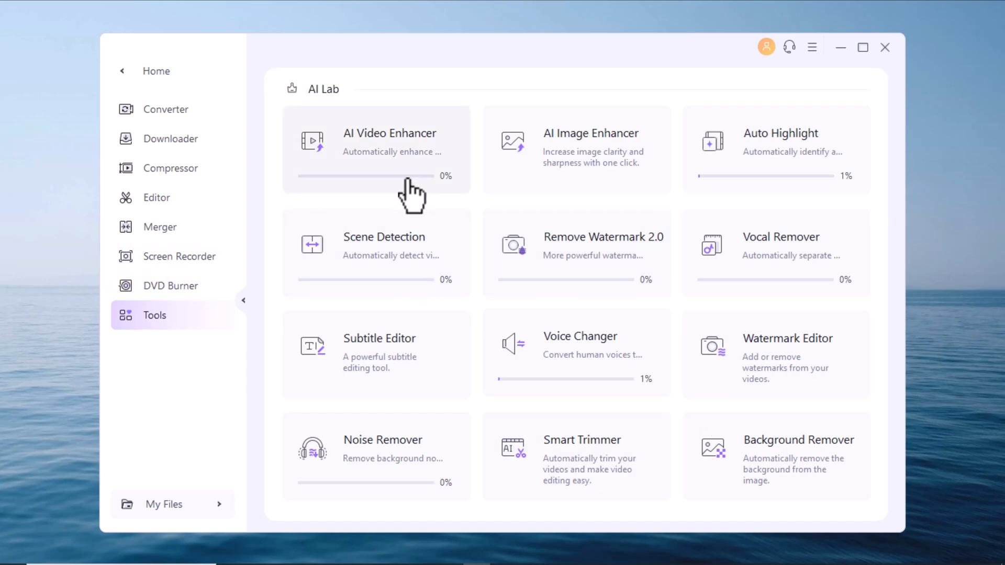
mouse_move(410, 215)
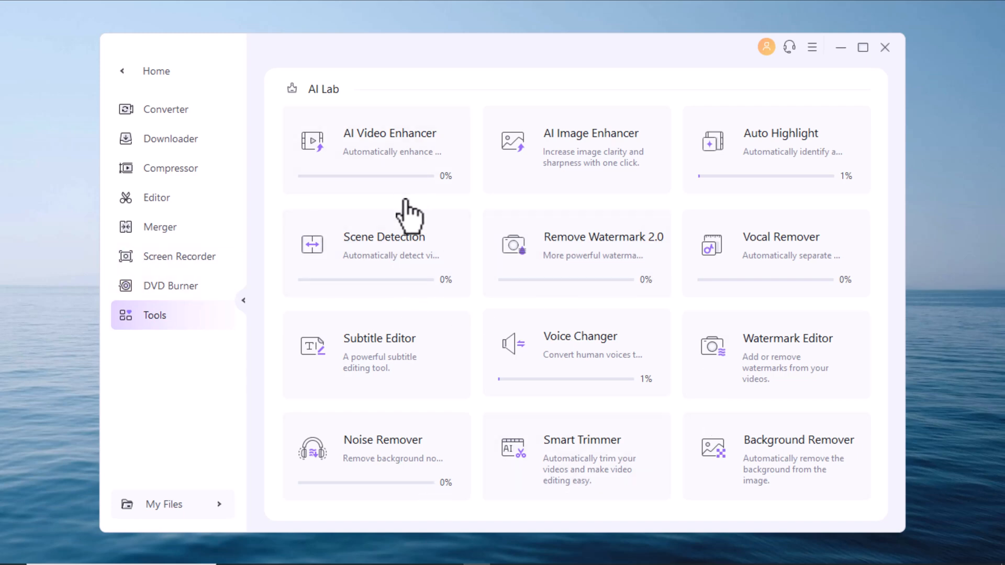